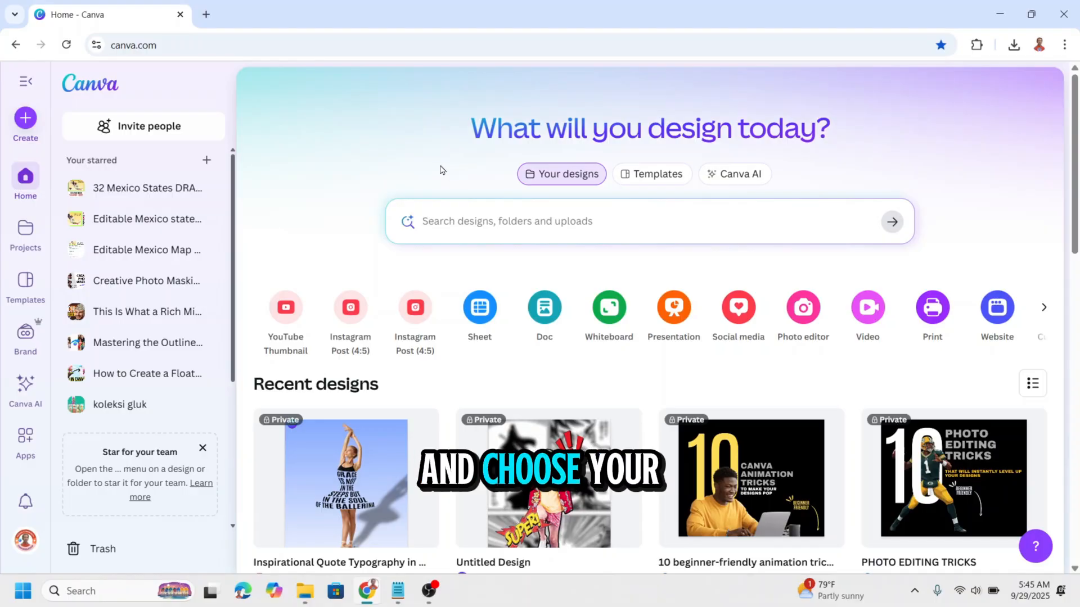
mouse_move(350, 307)
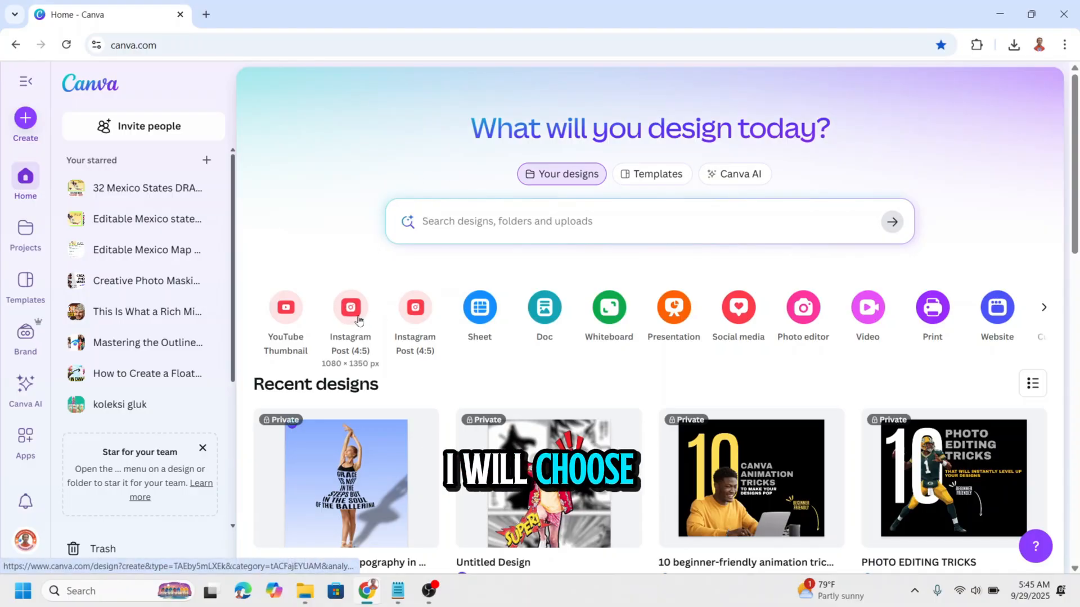
- Create a blank Instagram Post (4:5) design and show the text options
left_click(350, 307)
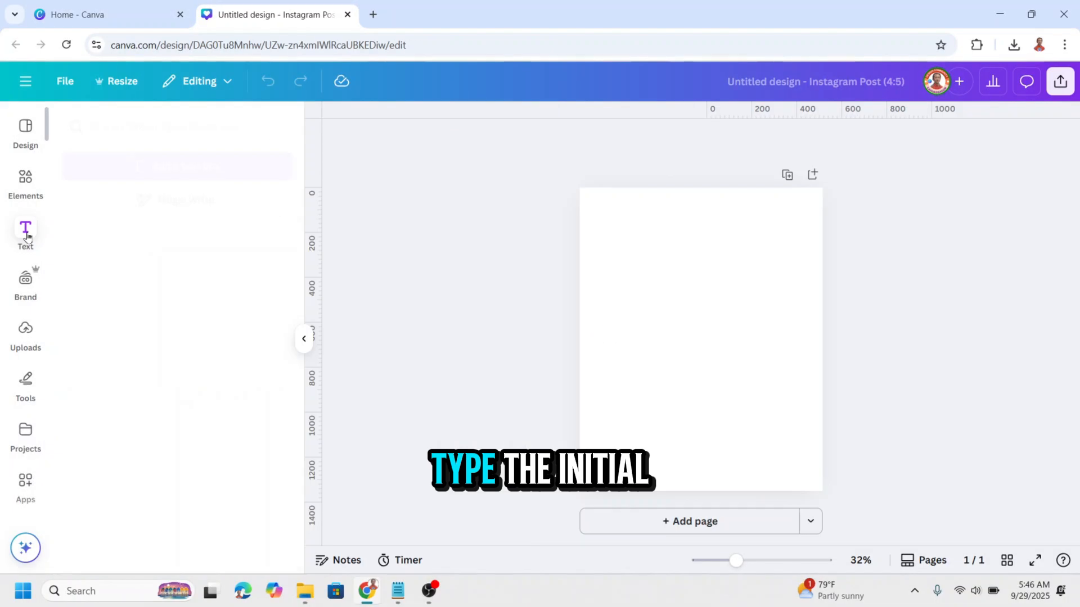
left_click(25, 233)
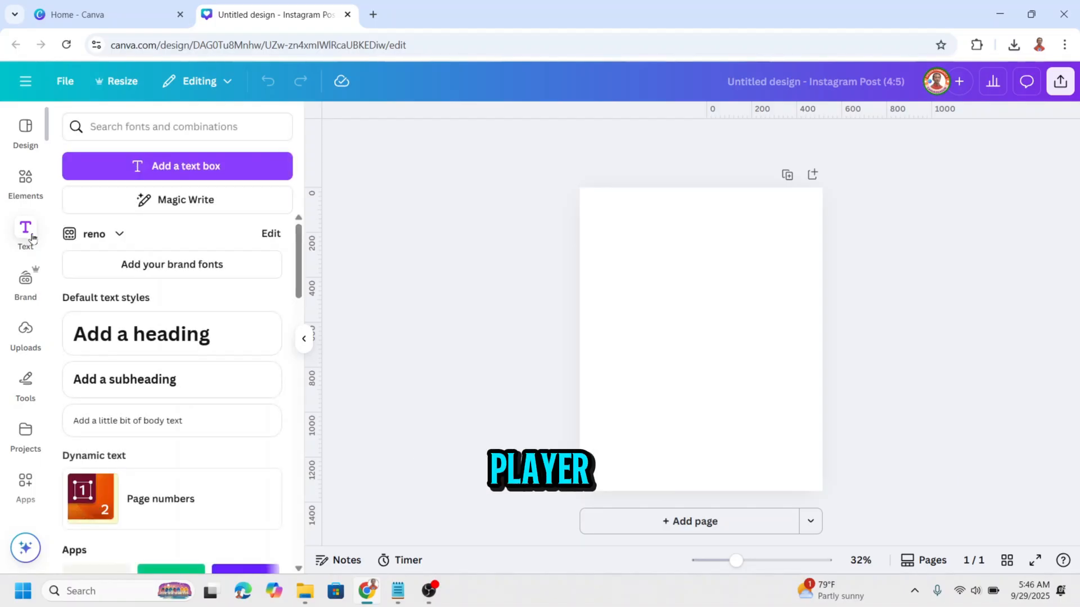
- Add a heading 'J' set in Yearbook Solid at size 556
left_click(141, 334)
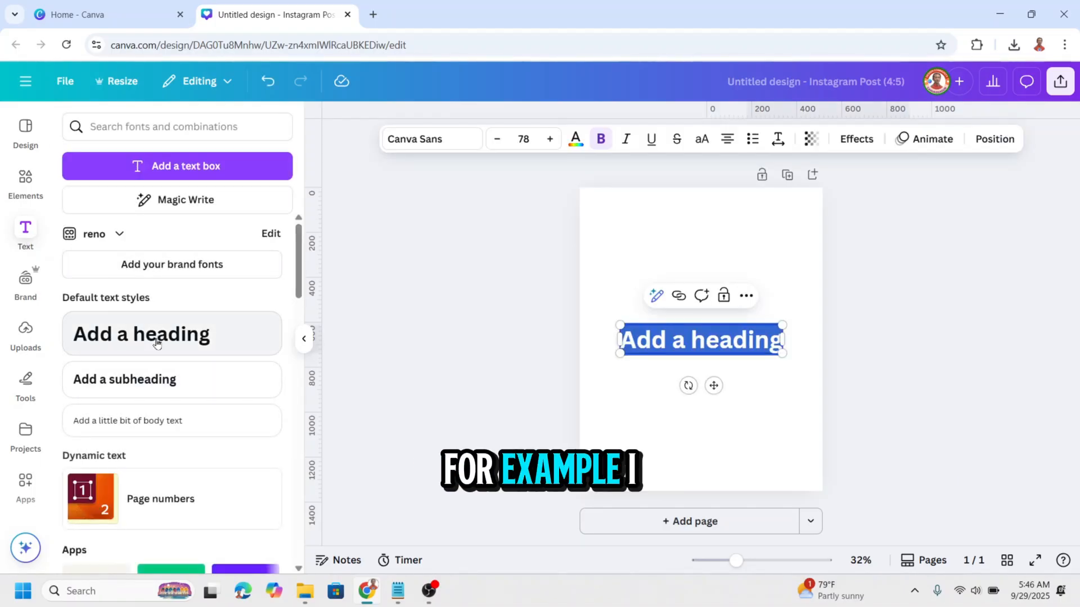
type("J")
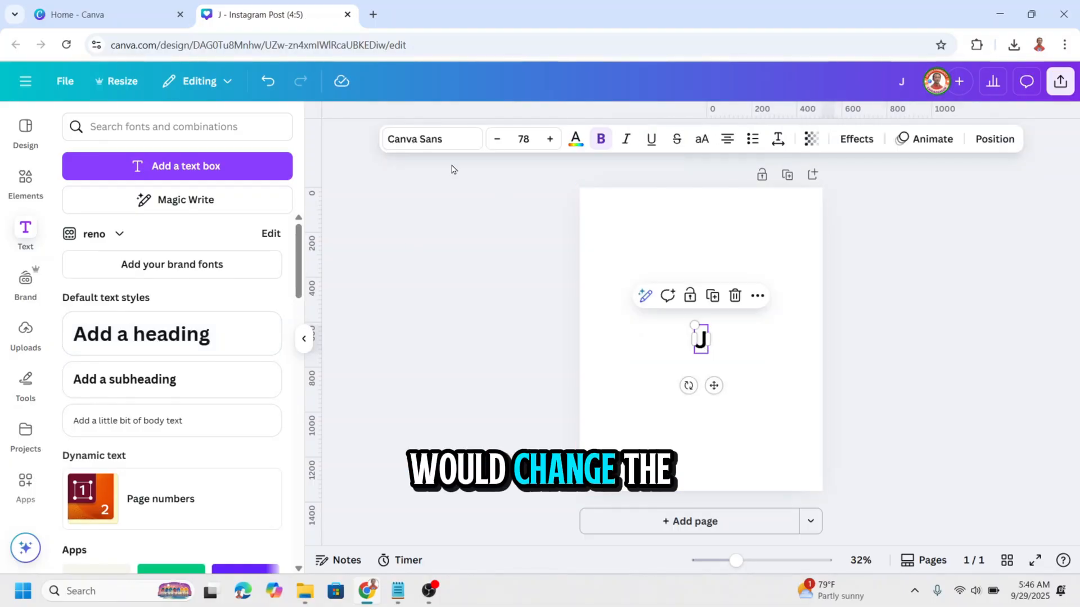
left_click(430, 139)
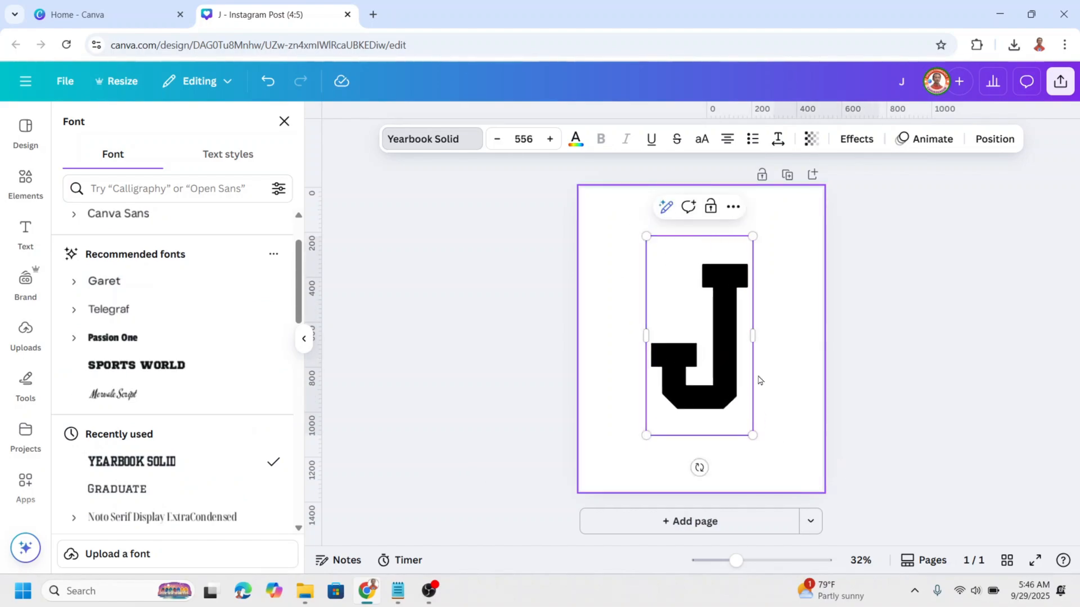
left_click(25, 234)
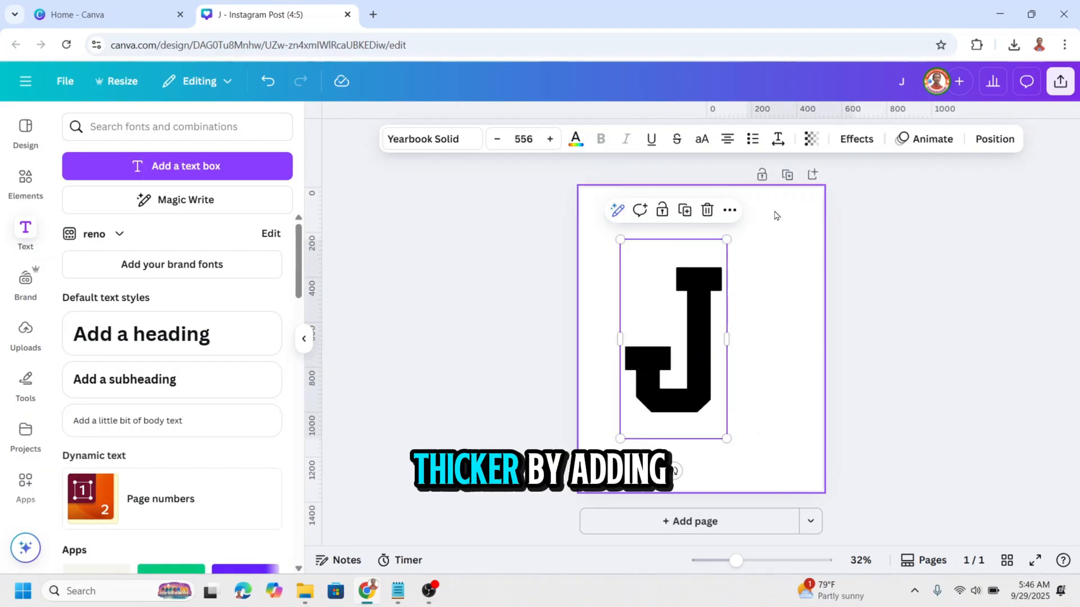
- Apply a black Outline effect to the letter J
left_click(856, 139)
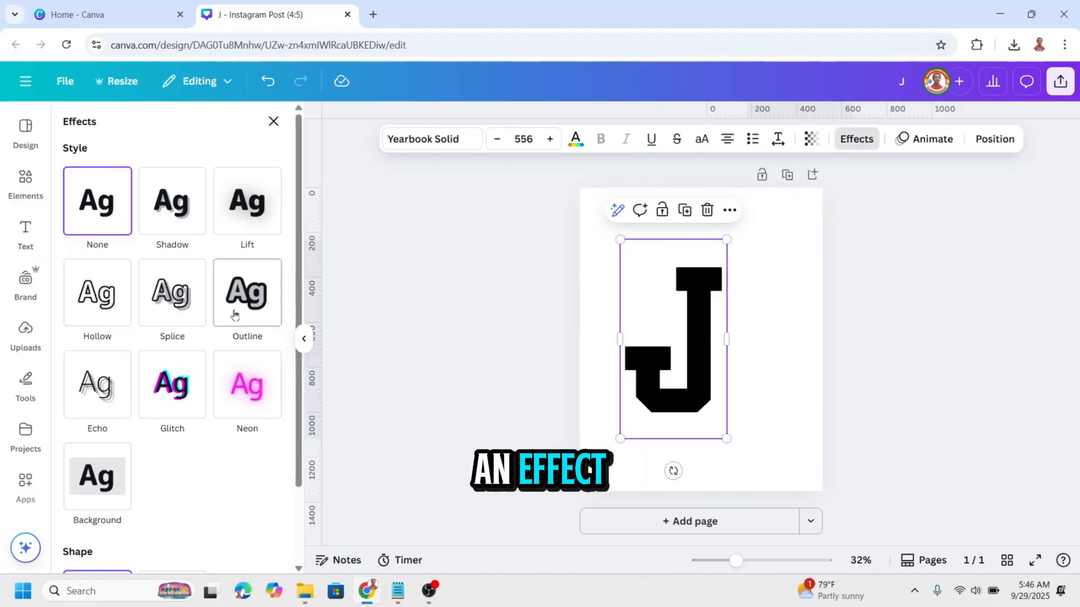
left_click(246, 292)
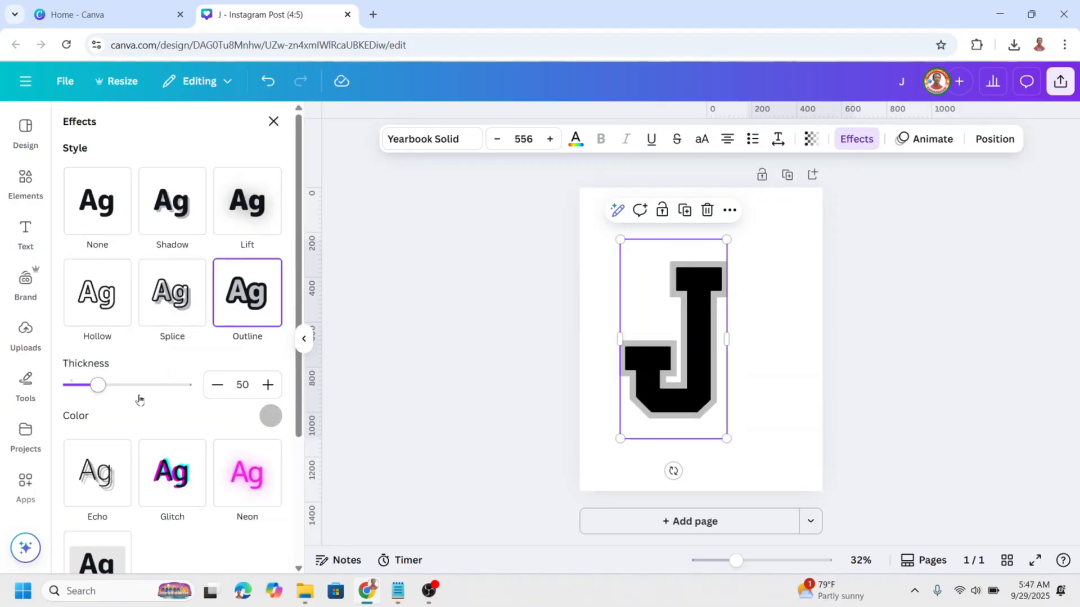
left_click(270, 416)
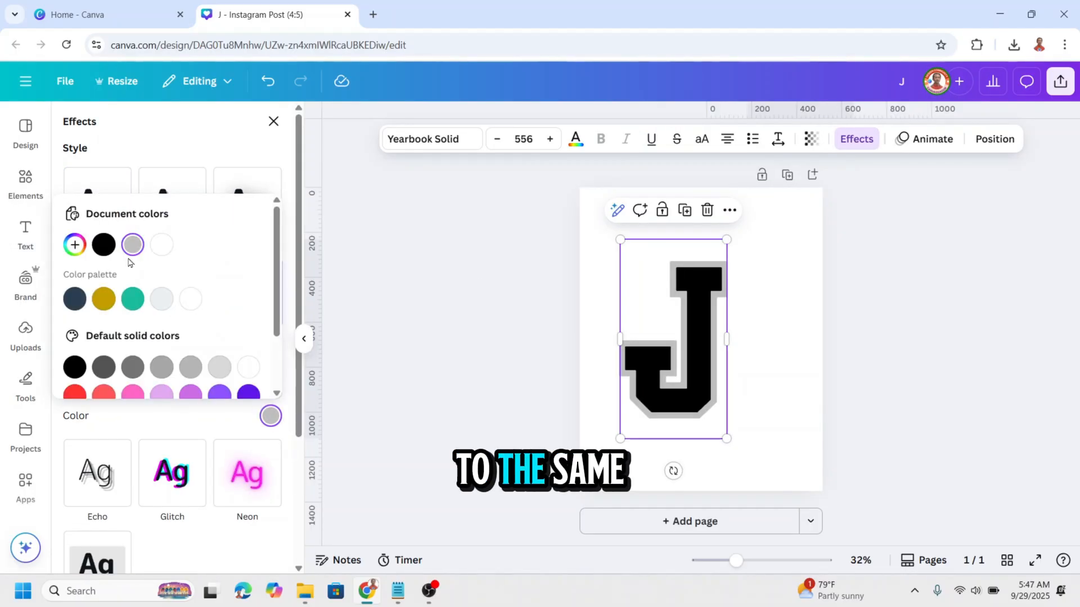
left_click(103, 245)
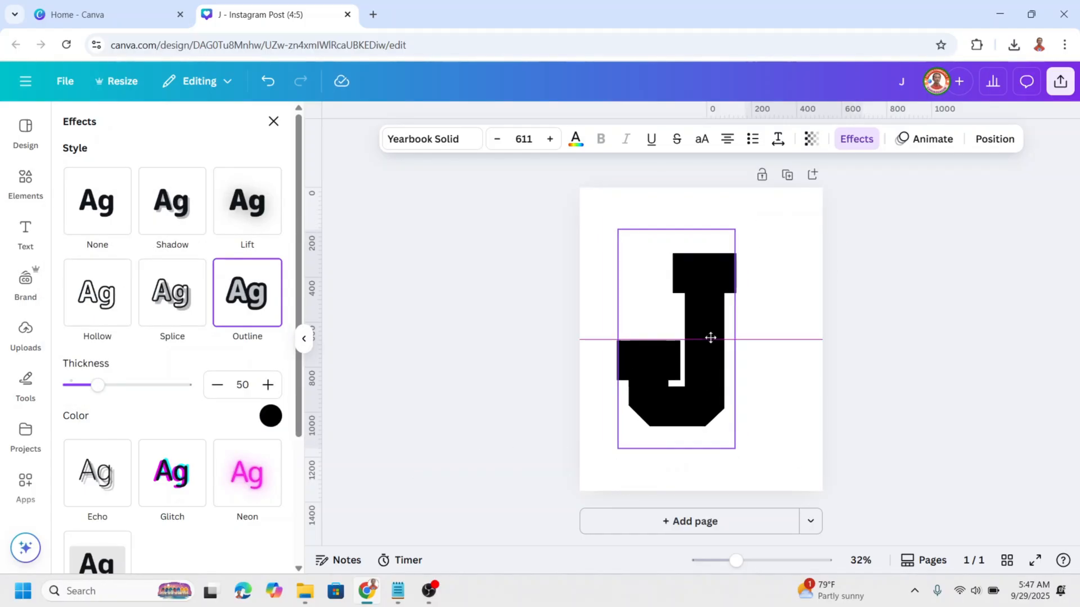
- Find 'distortion' graphics in Elements and add the striped glitch graphic beside the J
left_click(25, 182)
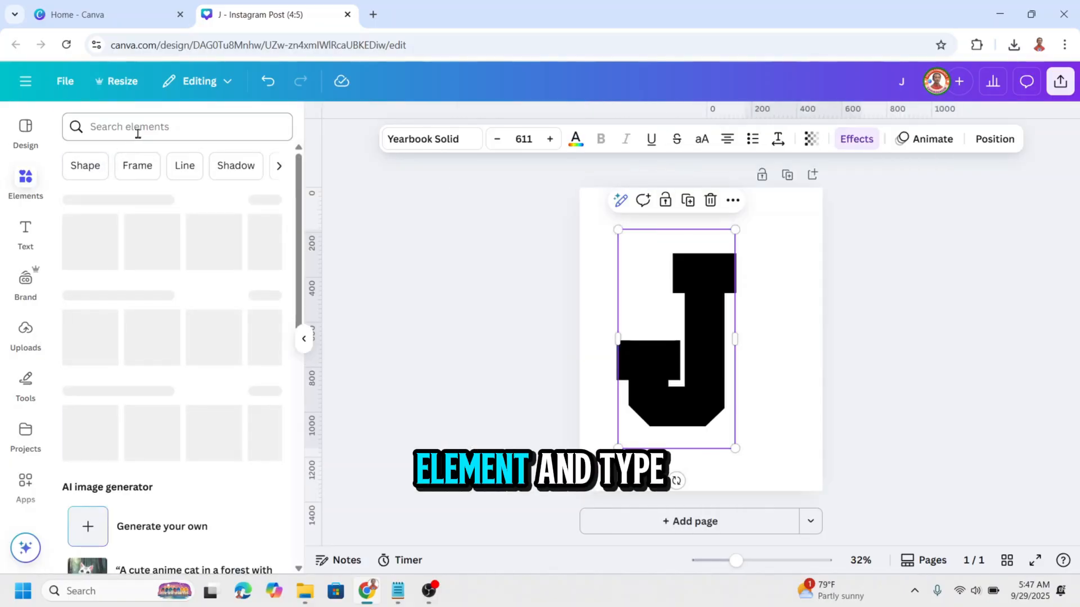
left_click(176, 127)
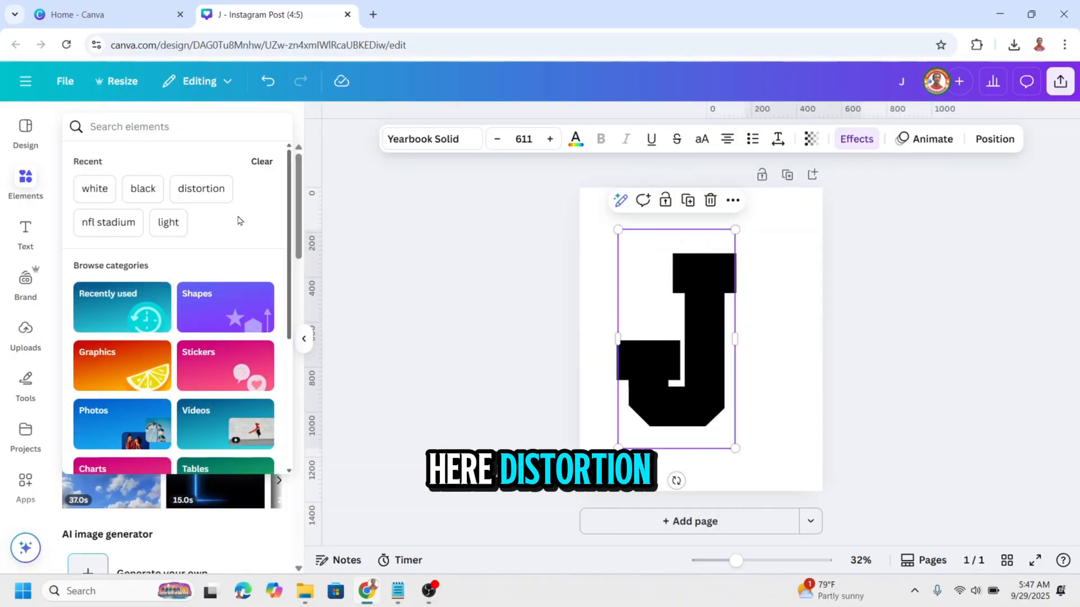
left_click(200, 189)
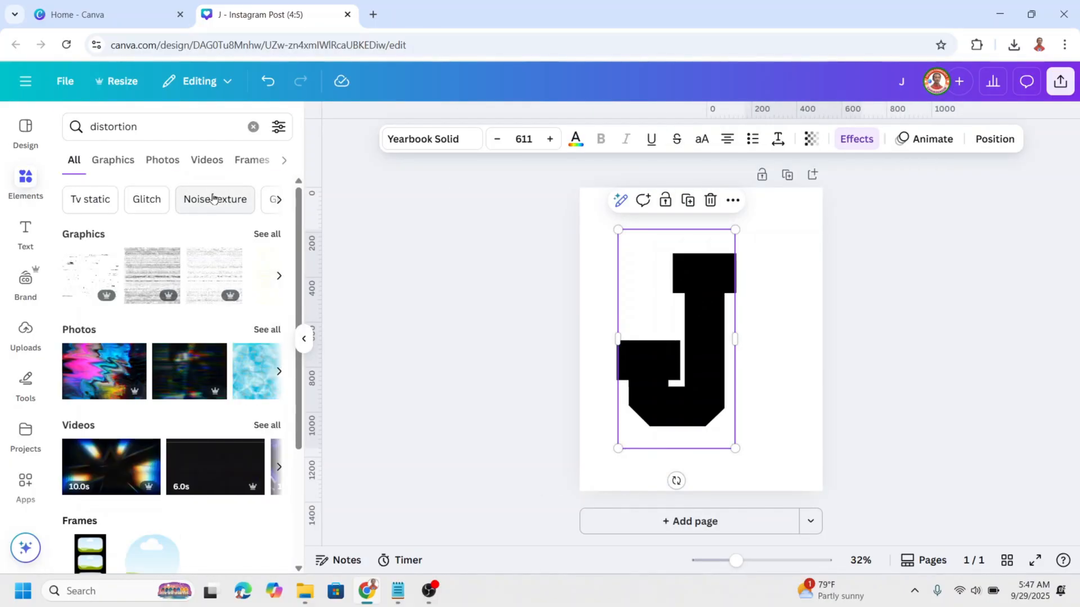
left_click(114, 159)
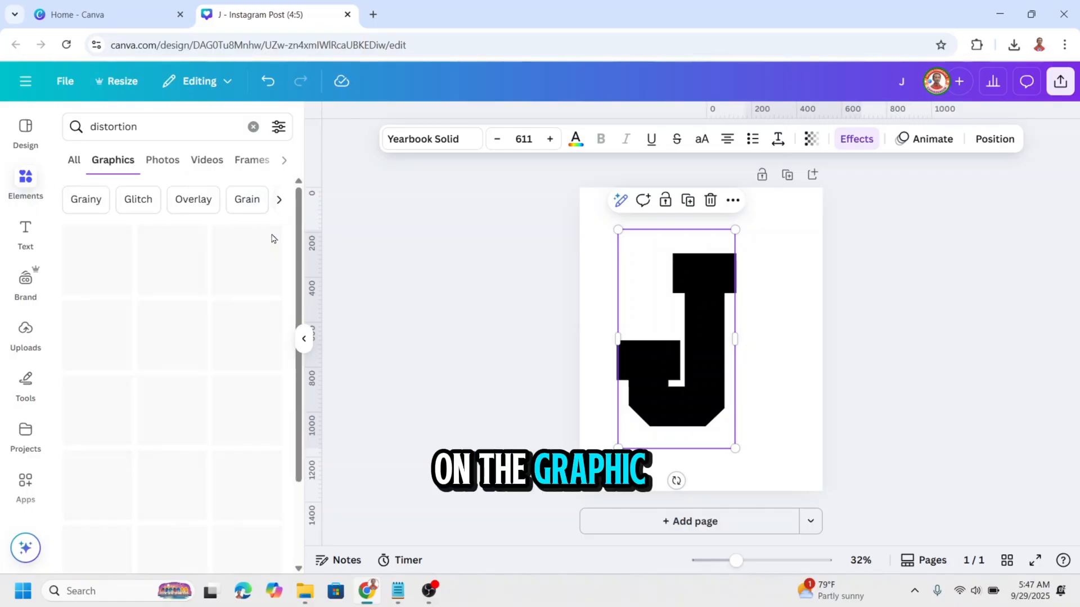
scroll("down", 3)
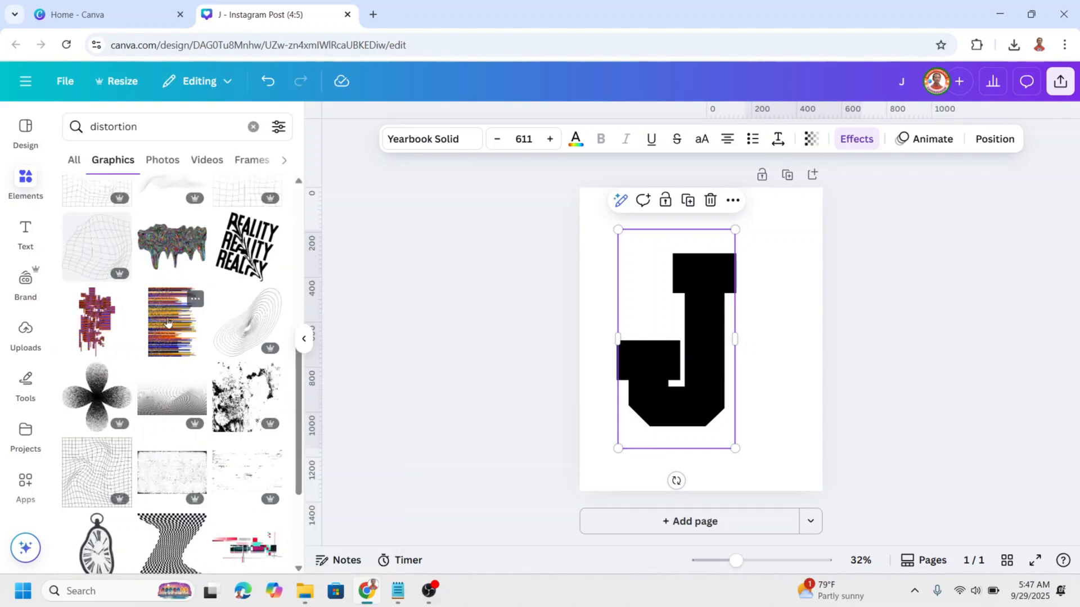
left_click(171, 321)
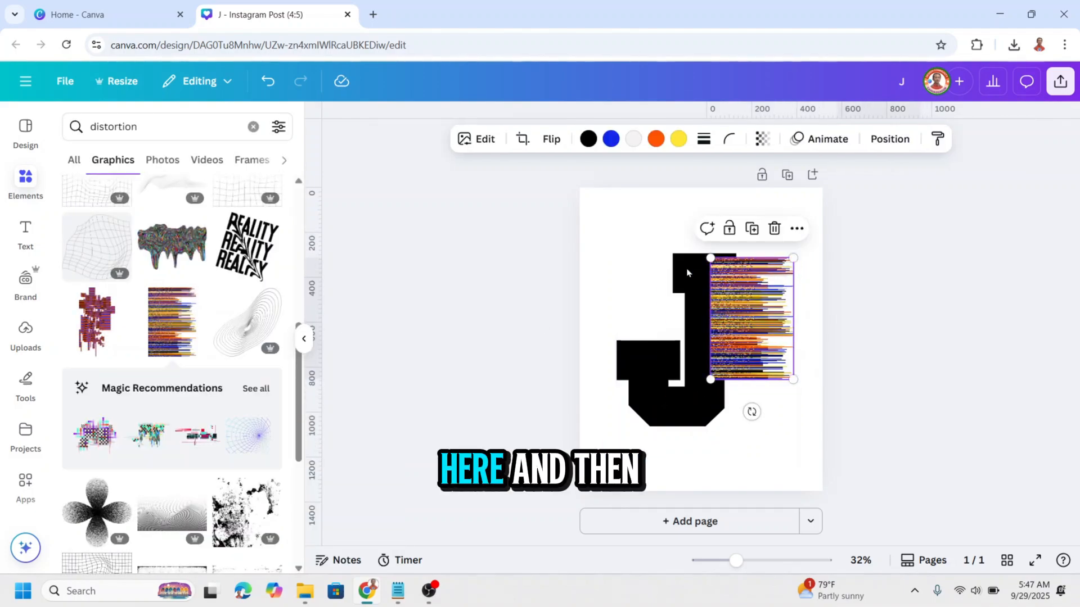
mouse_move(679, 138)
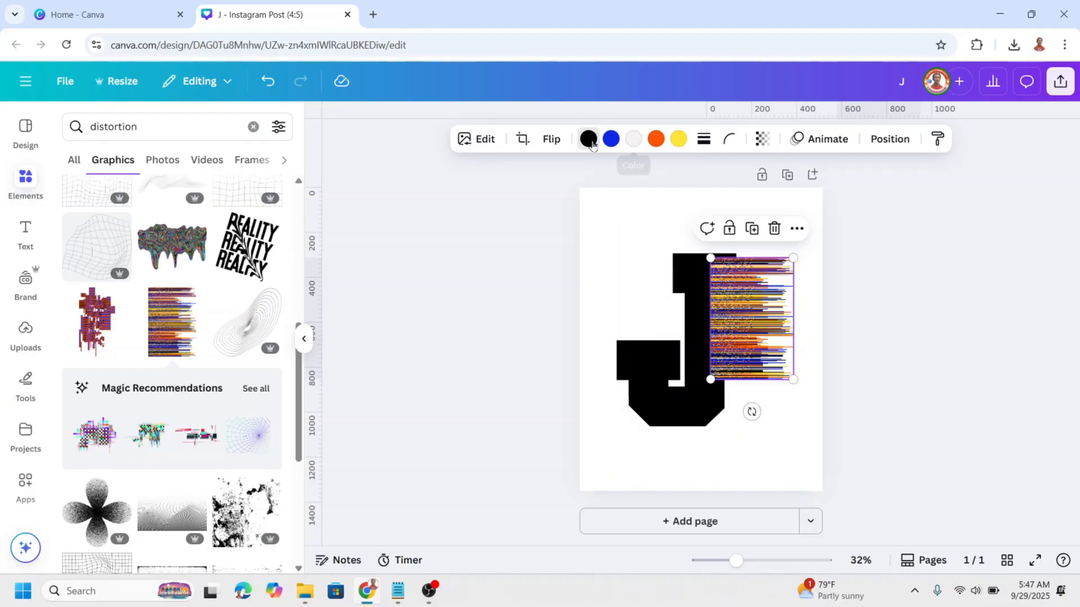
- Color the glitch graphic black and resize the lower stripe piece along the J
left_click(588, 139)
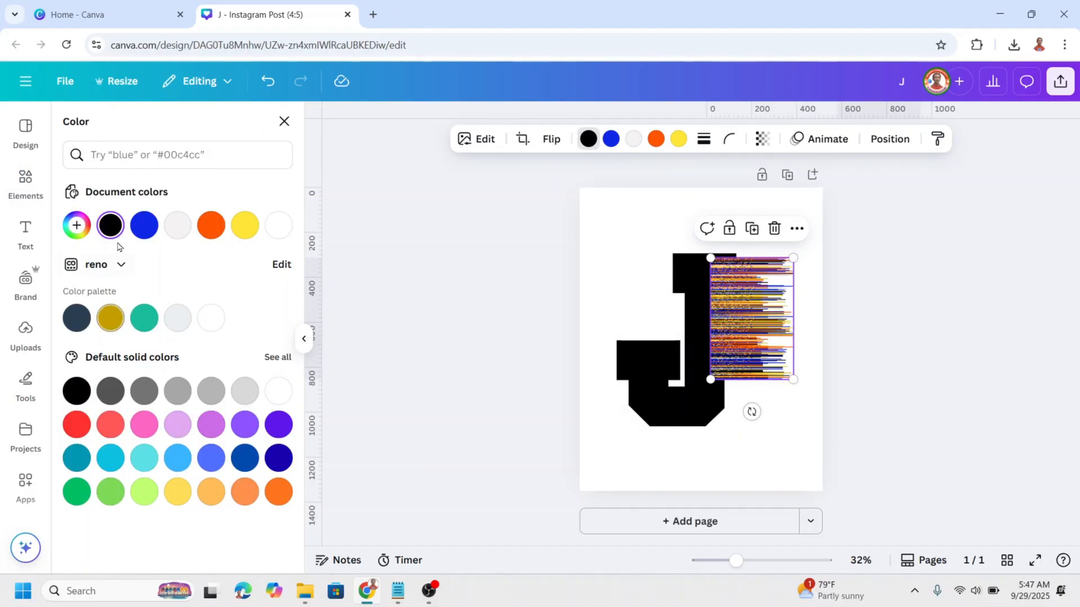
left_click(110, 225)
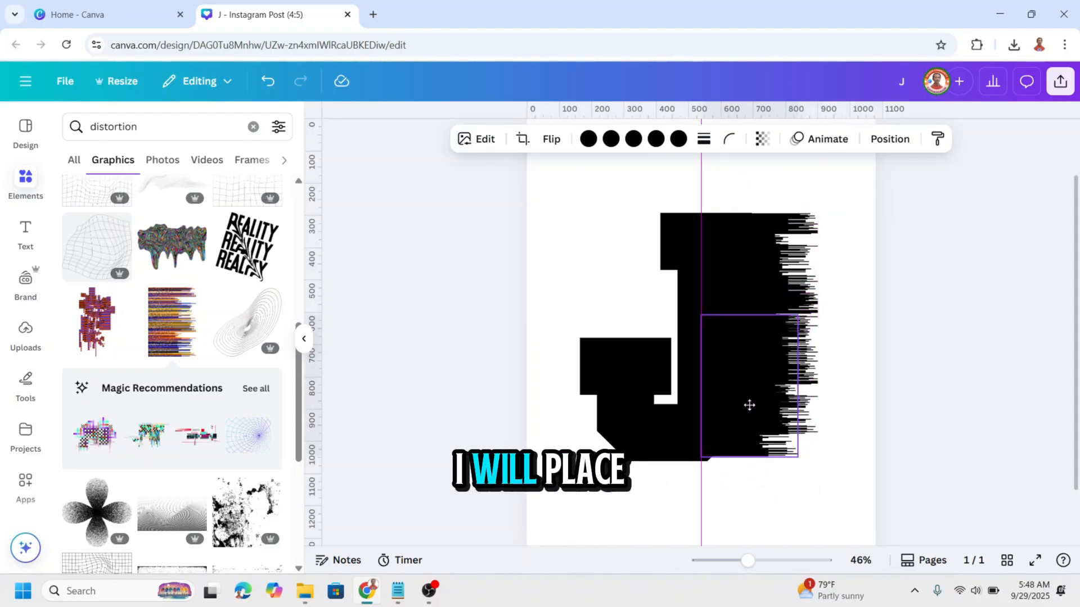
left_click(749, 405)
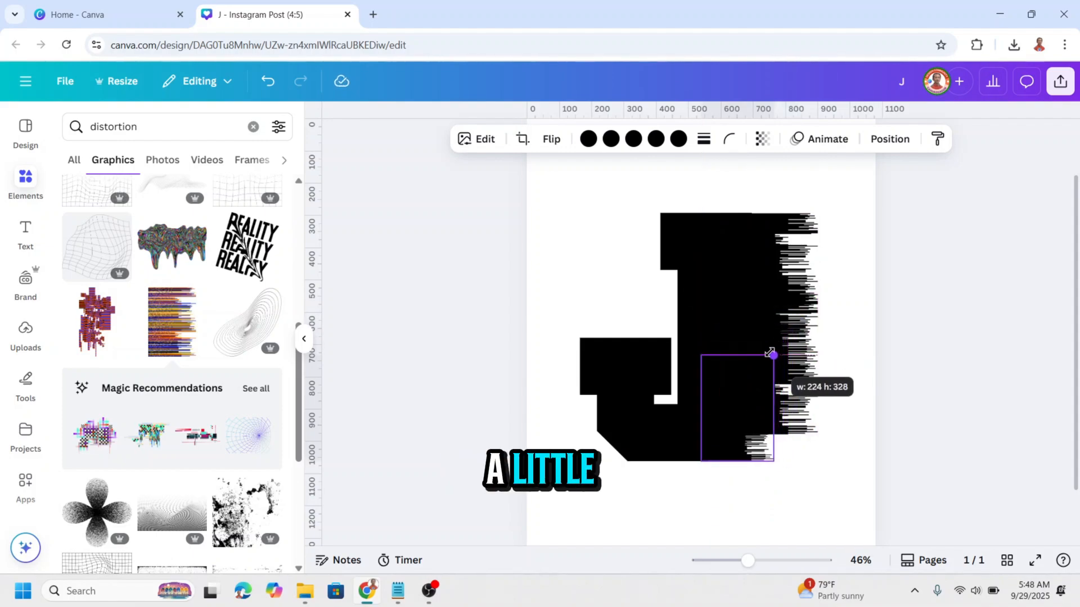
left_click(1059, 81)
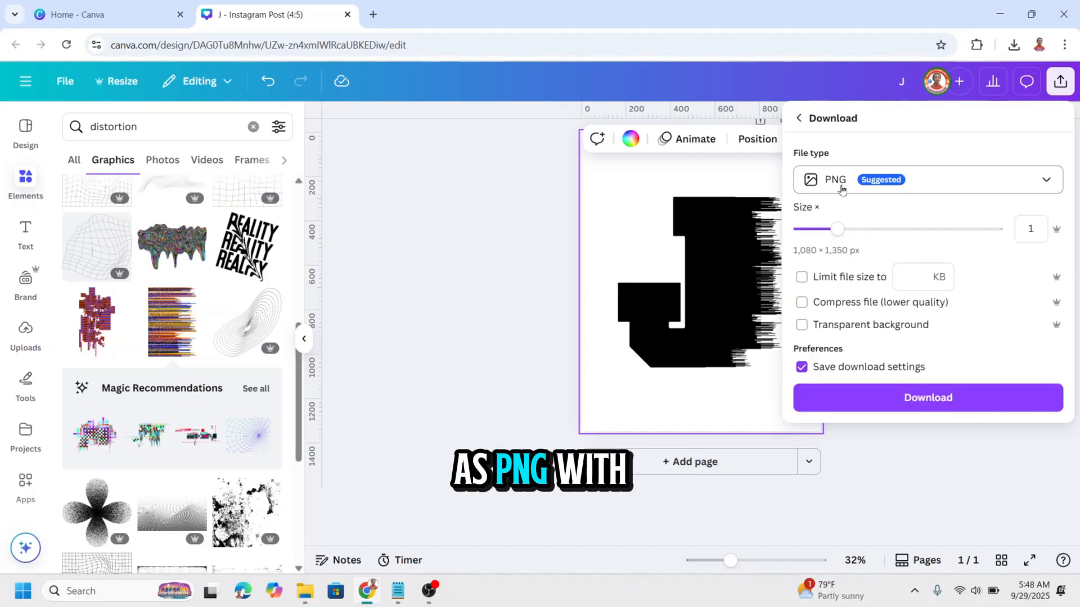
- Export the glitched J as a PNG with a transparent background
left_click(801, 324)
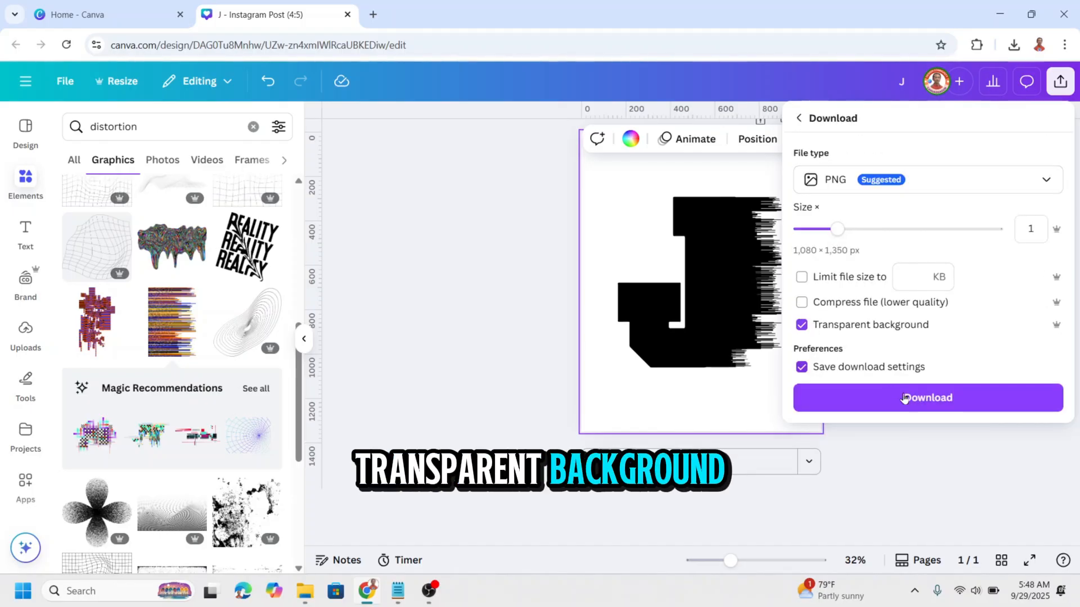
left_click(927, 398)
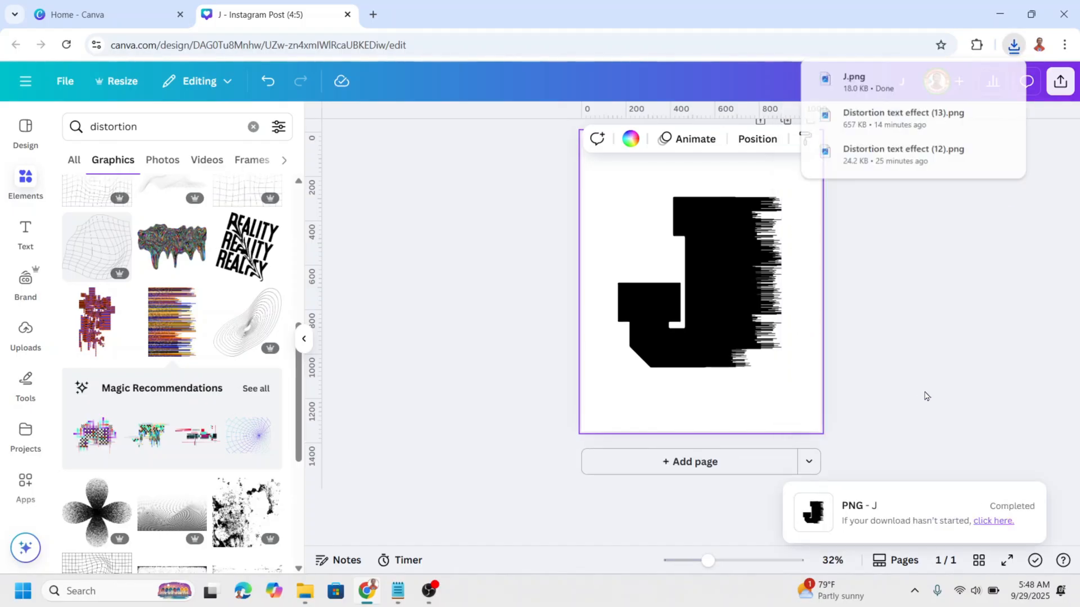
left_click(691, 461)
type("white")
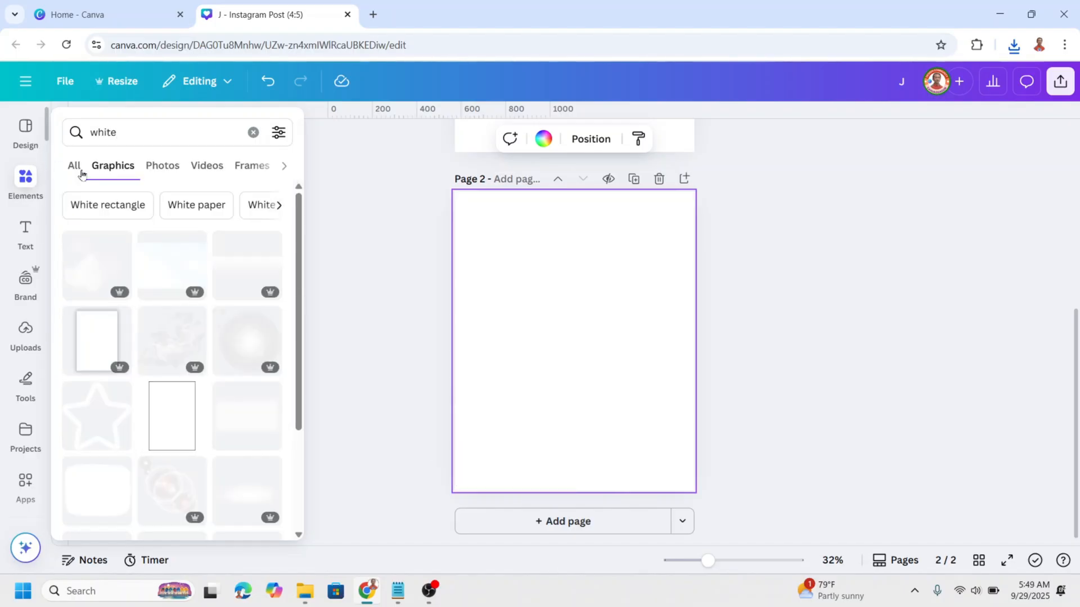
- Bring the downloaded J.png onto page 2 and close the download history
left_click(162, 165)
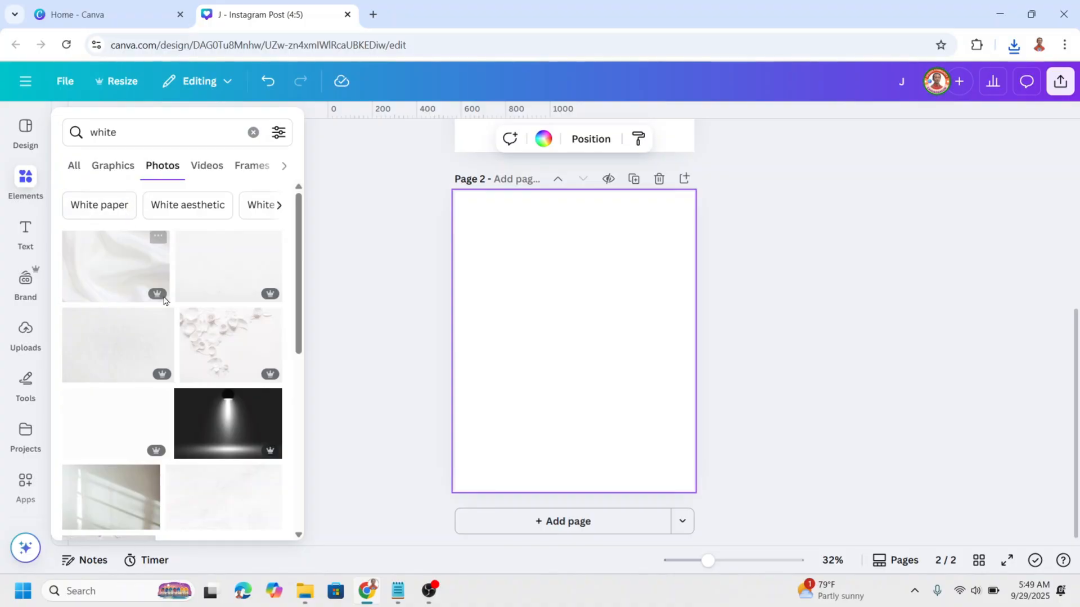
scroll("down", 3)
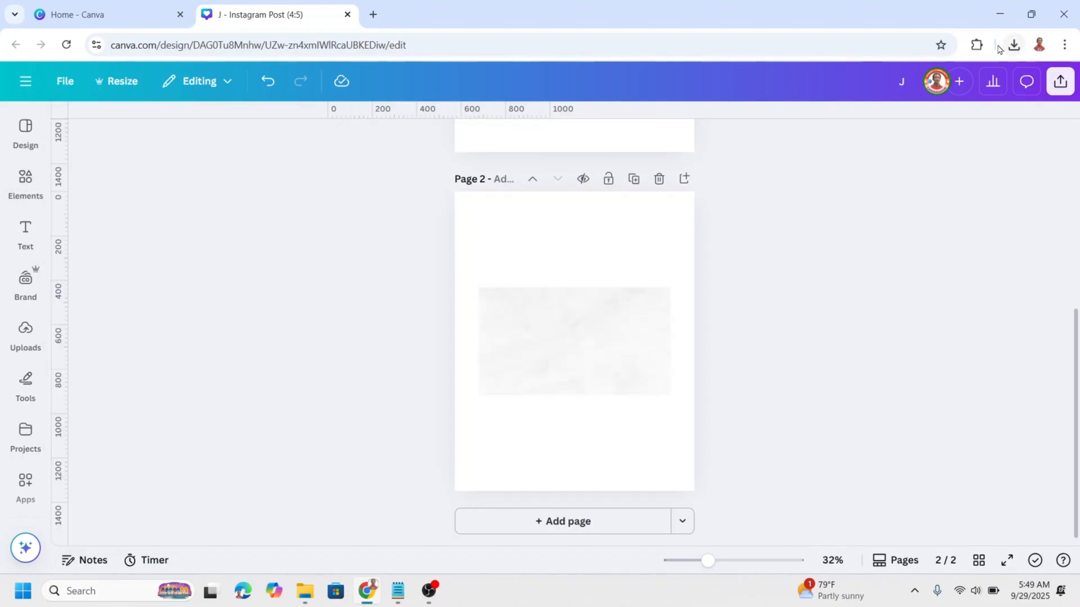
left_click(1013, 45)
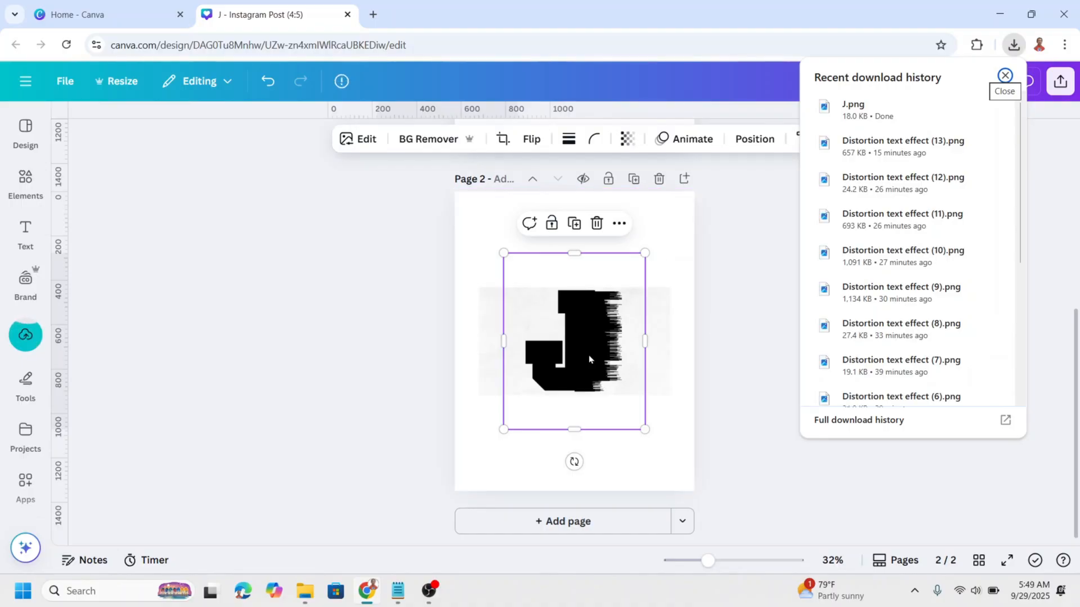
left_click(1004, 75)
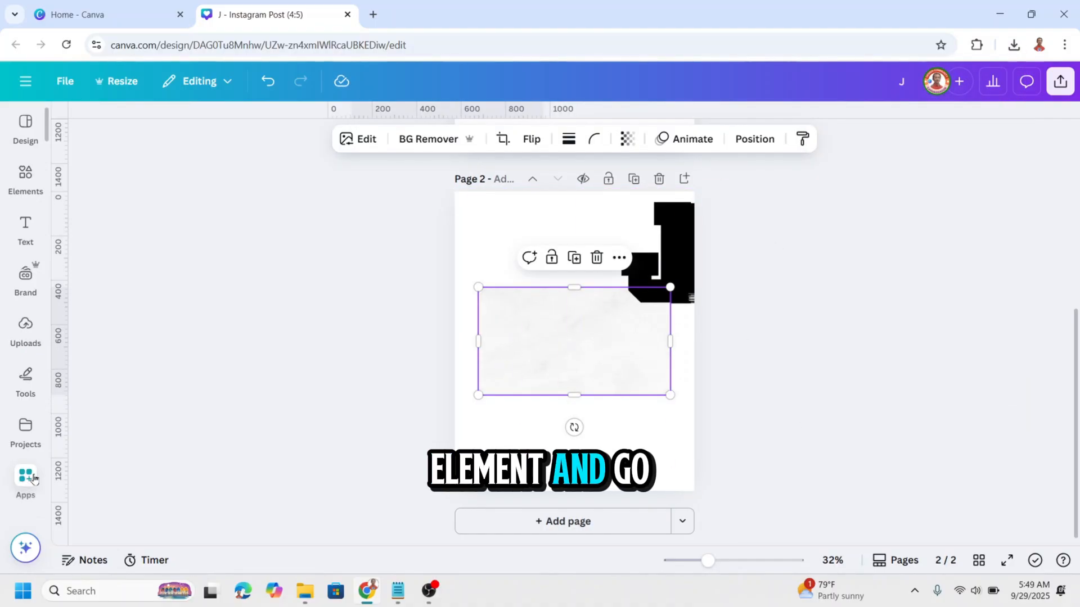
- Load the selected J image into Image Cutout Maker as an Image-type cutout
left_click(25, 479)
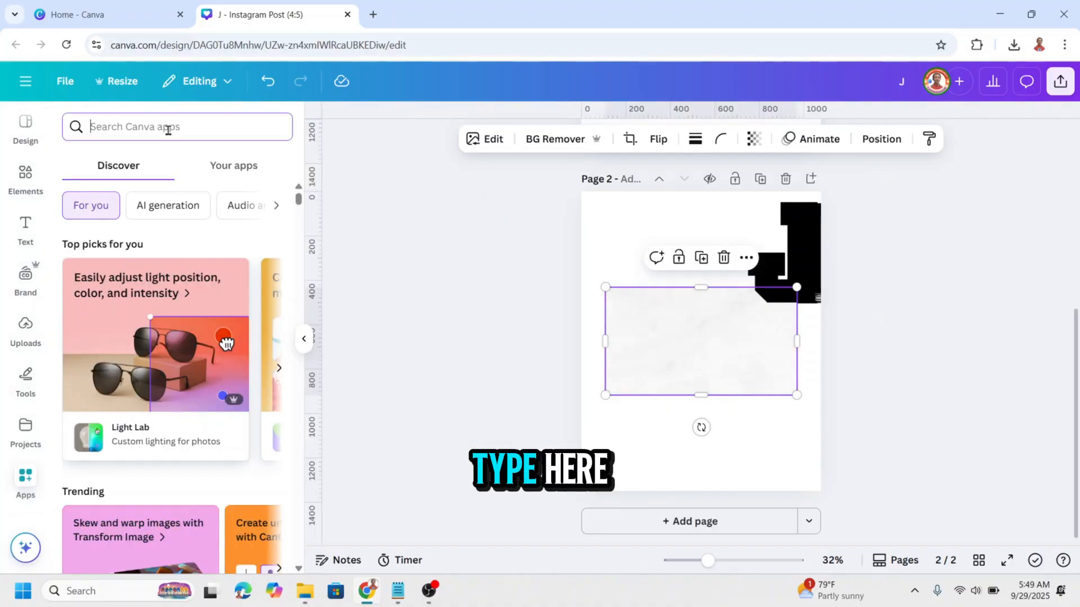
type("cut")
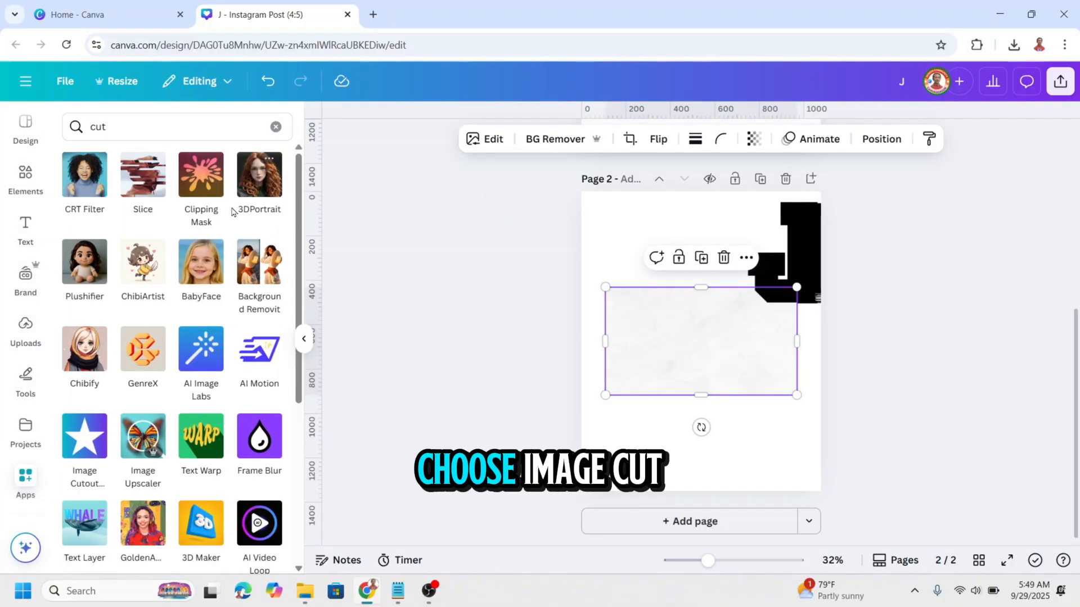
left_click(83, 448)
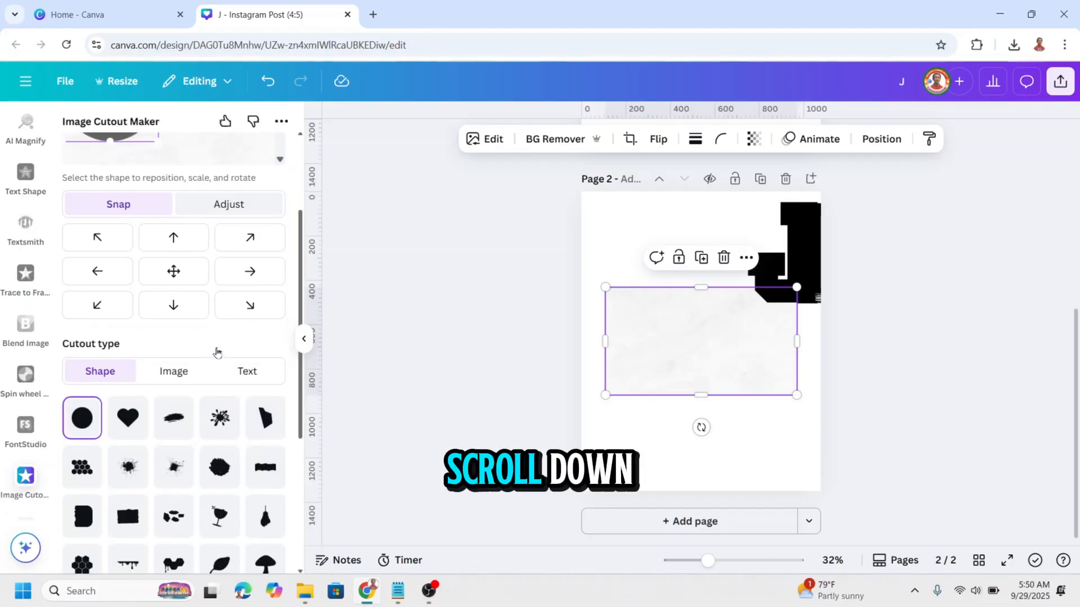
left_click(773, 253)
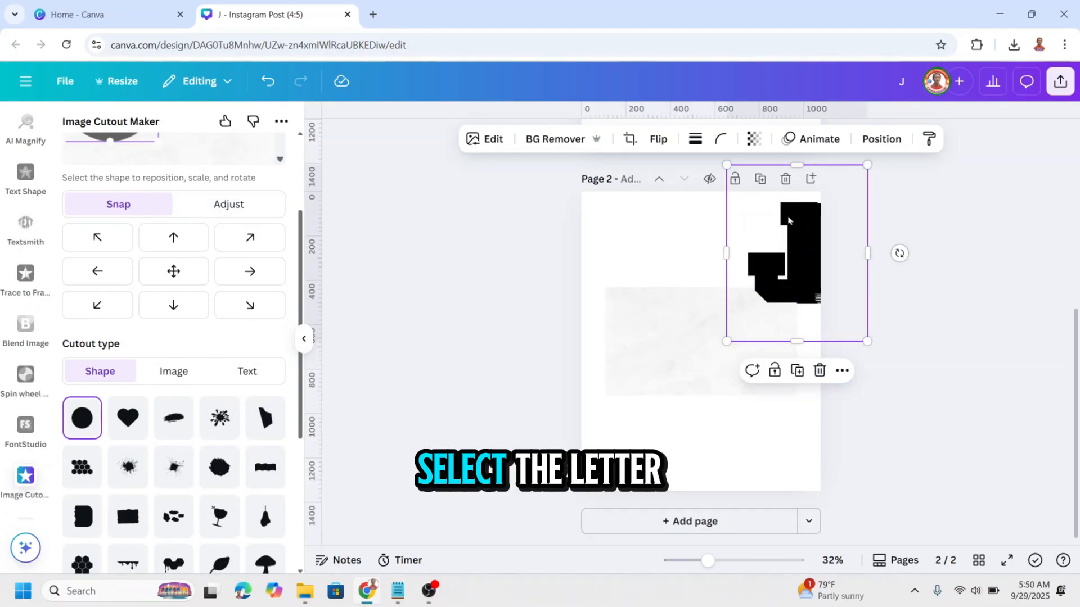
left_click(173, 370)
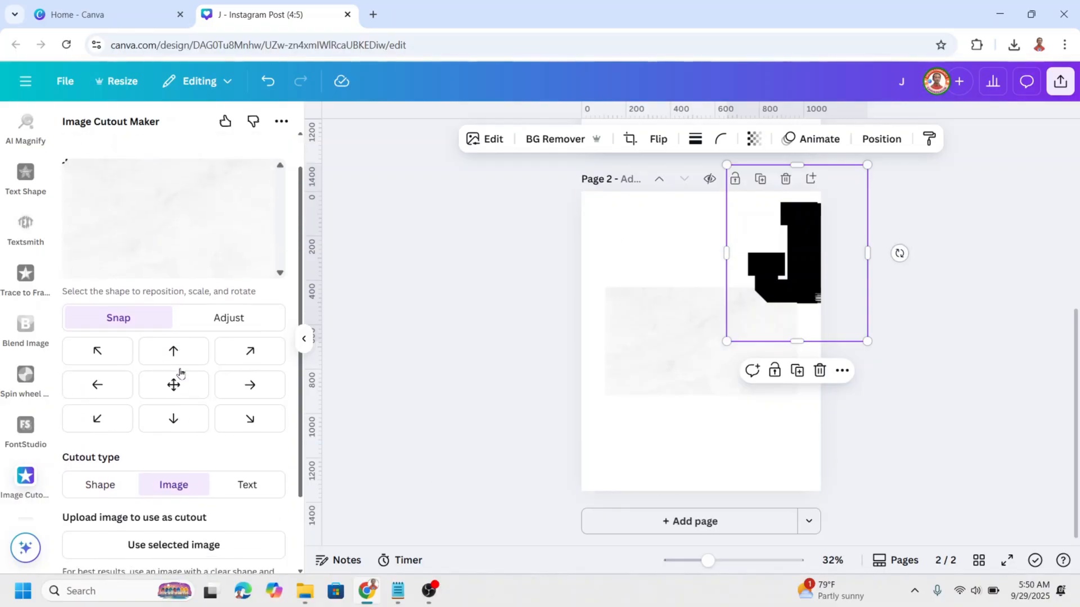
scroll("down", 3)
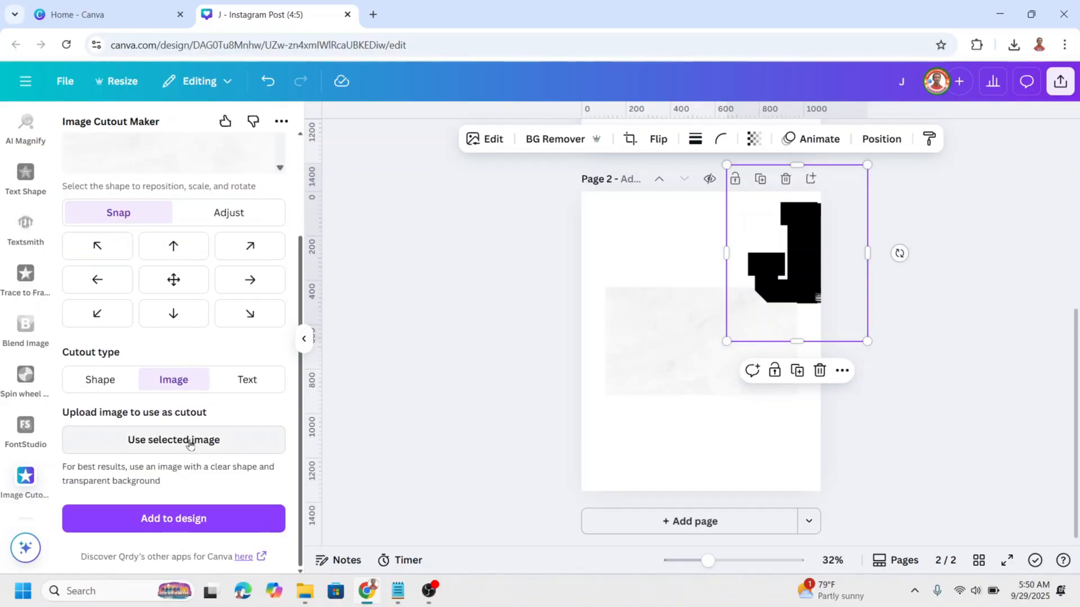
left_click(174, 439)
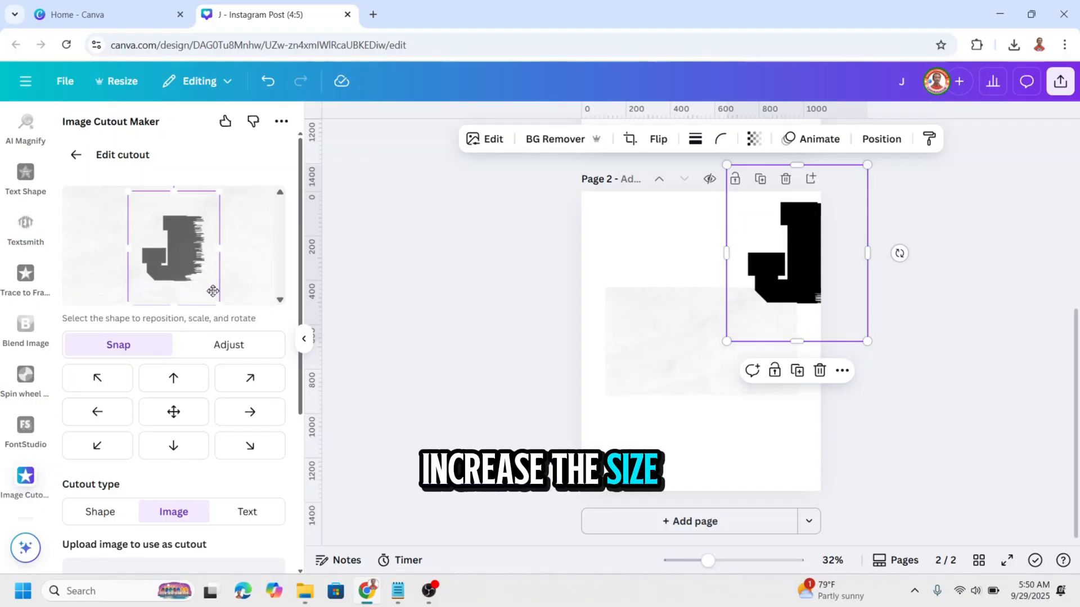
mouse_move(701, 529)
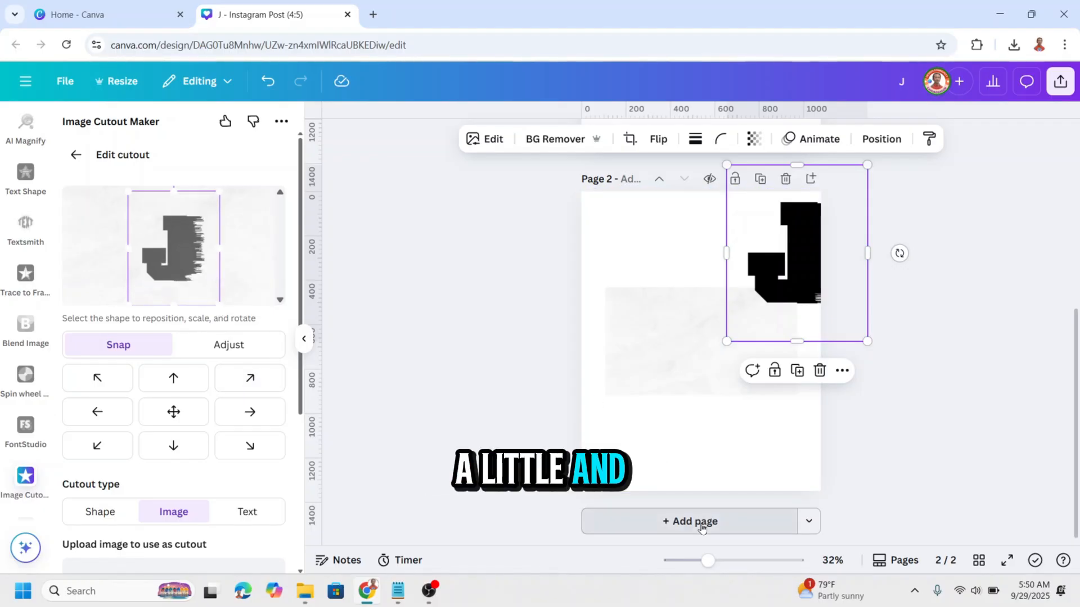
- Add page 3 and place the J-cutout textured paper image on it
left_click(690, 522)
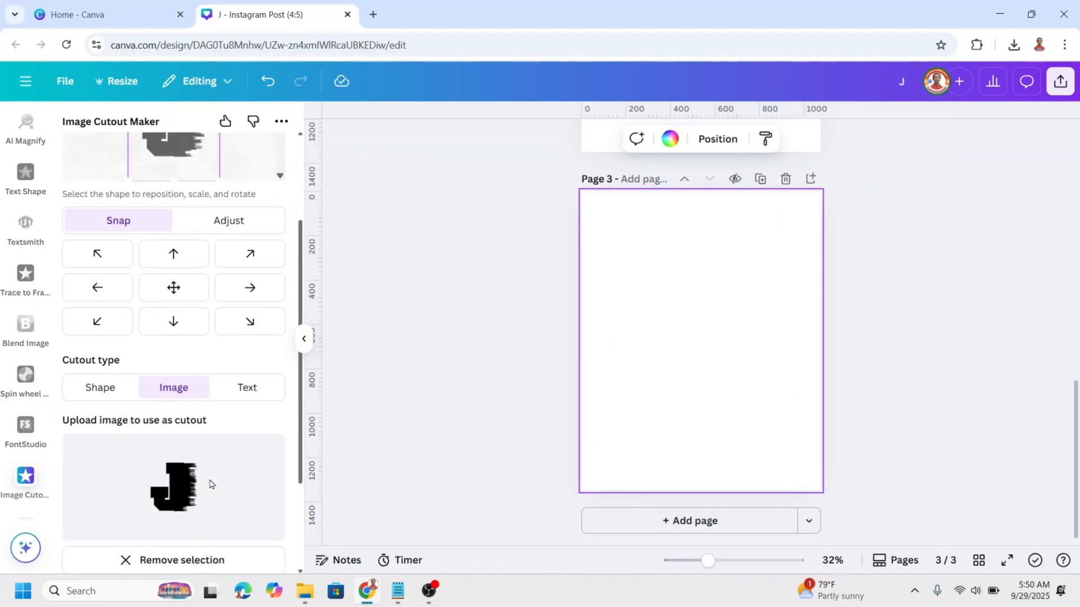
scroll("down", 3)
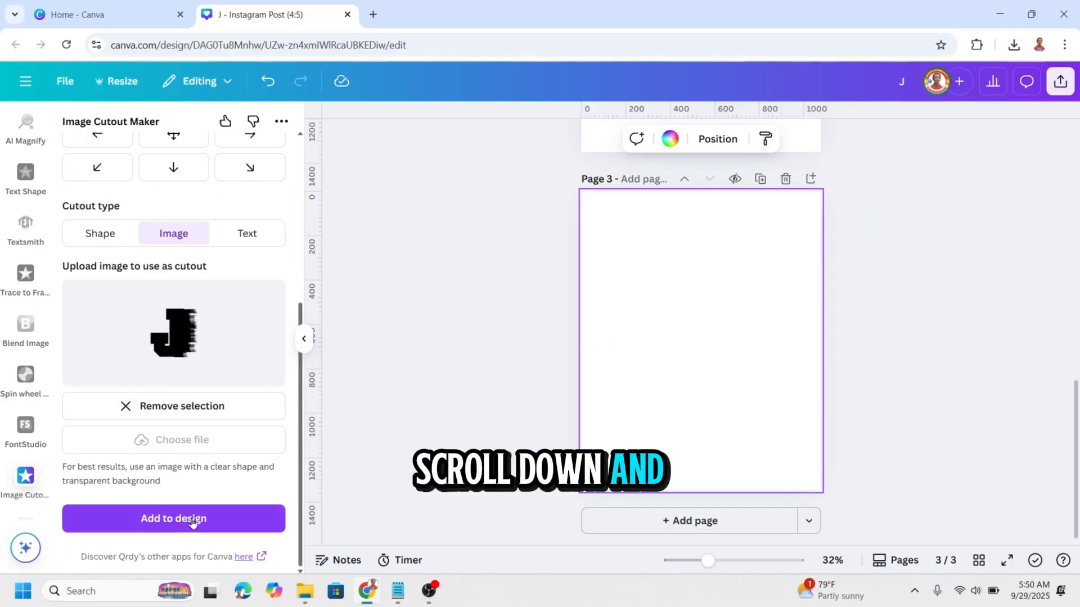
left_click(173, 519)
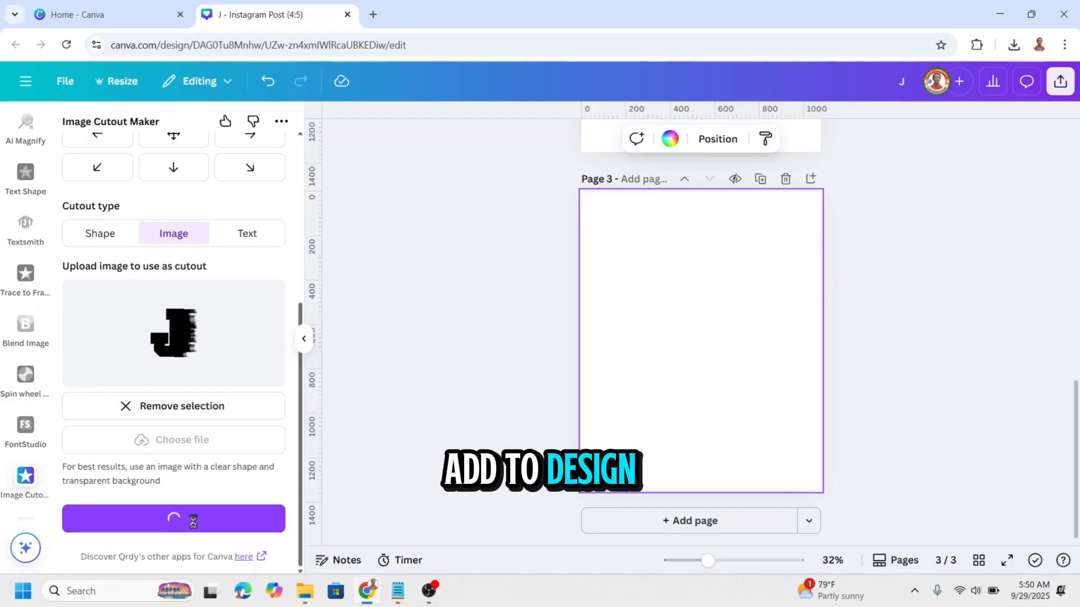
left_click(173, 519)
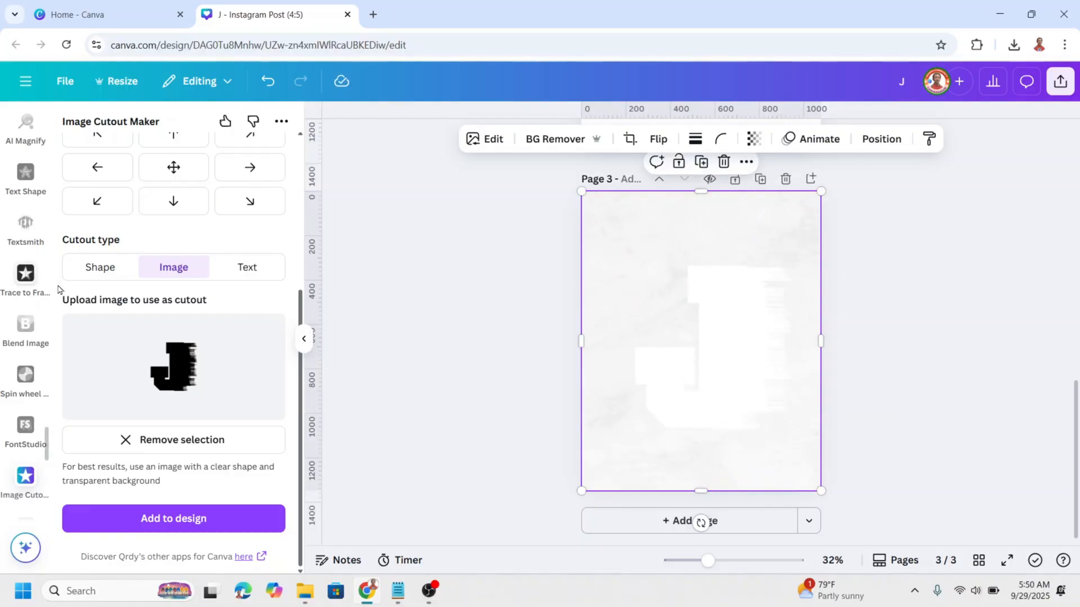
scroll("down", 3)
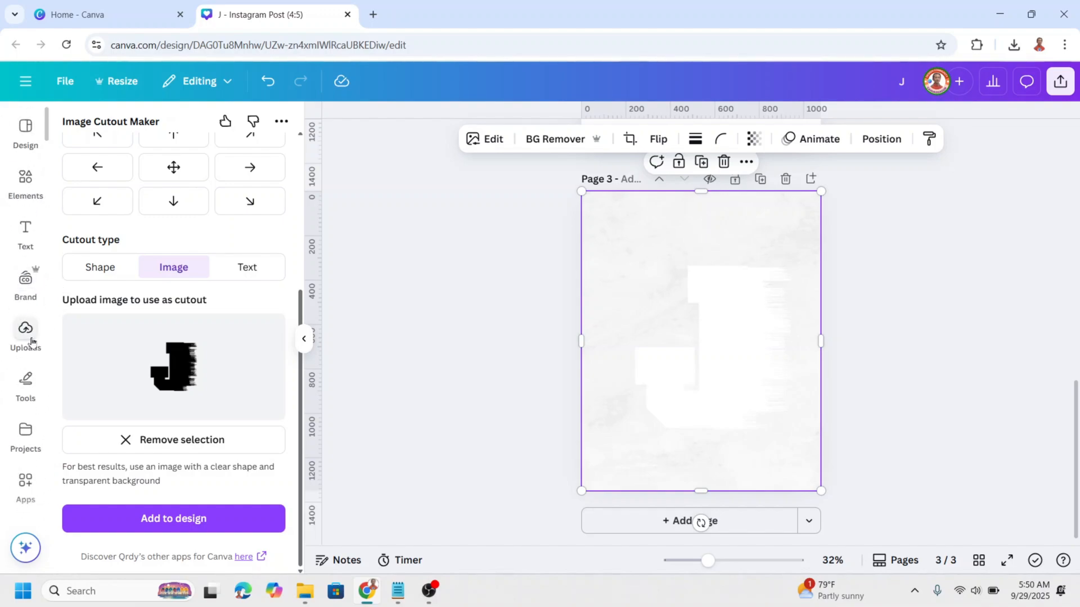
- Add the uploaded football player photo and layer it beneath the J frame
left_click(25, 334)
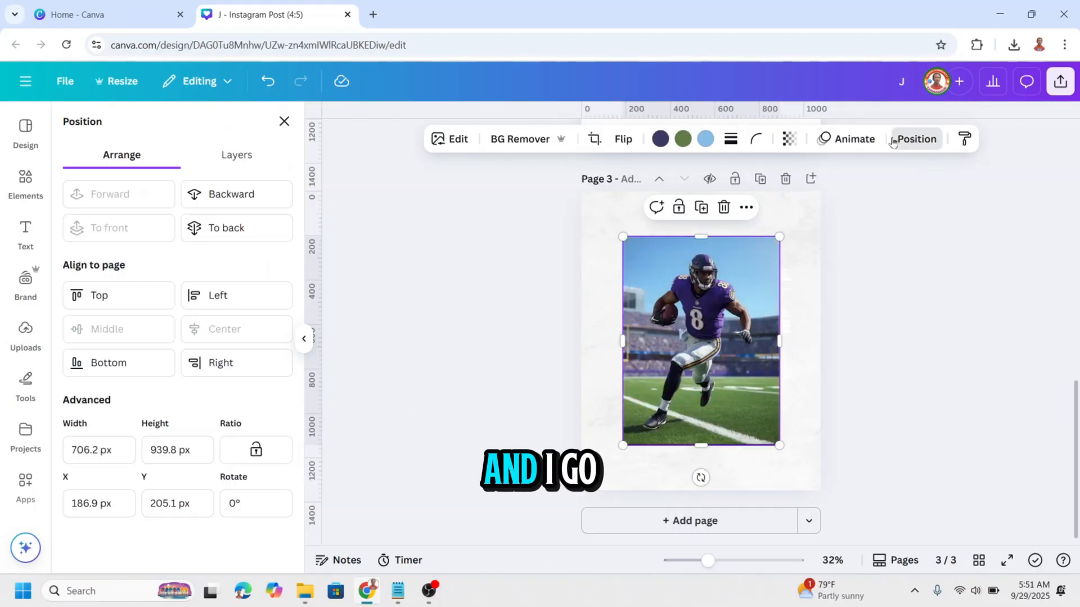
left_click(236, 154)
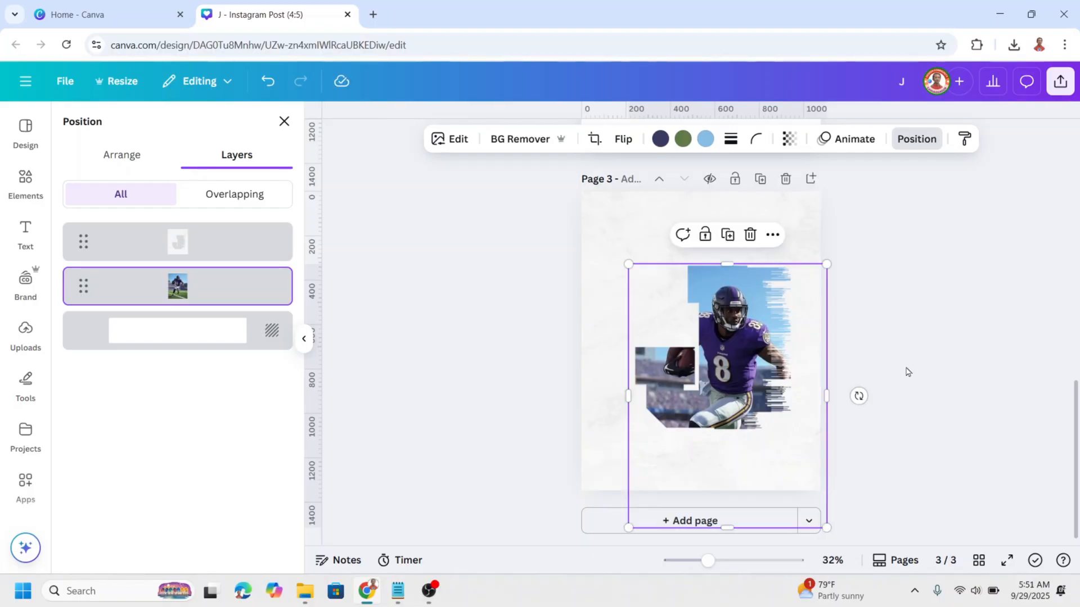
left_click(26, 335)
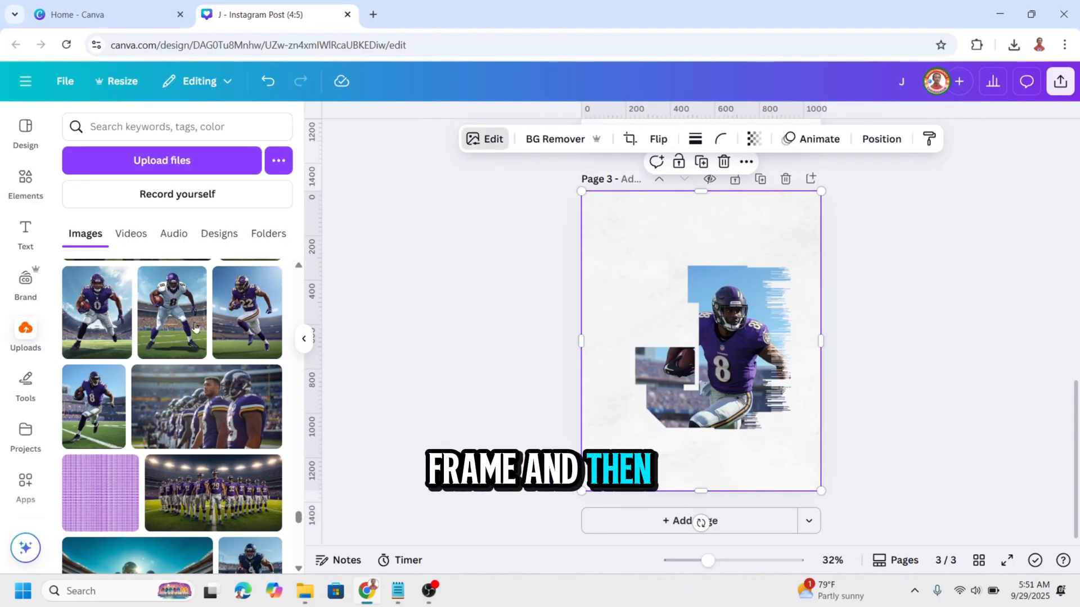
- Apply a soft black drop shadow to the textured J frame
left_click(484, 139)
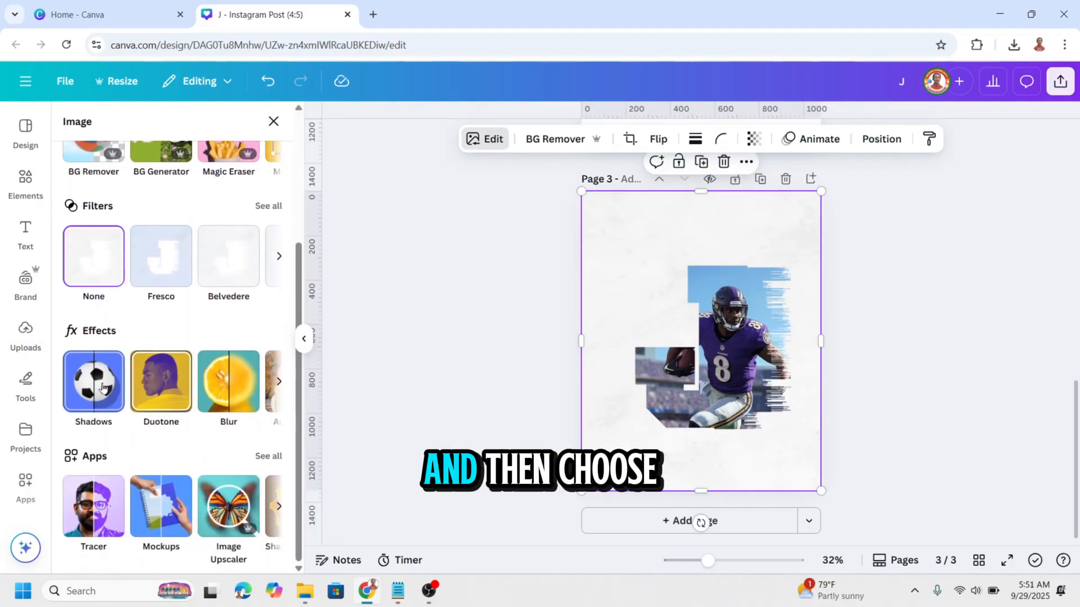
left_click(93, 380)
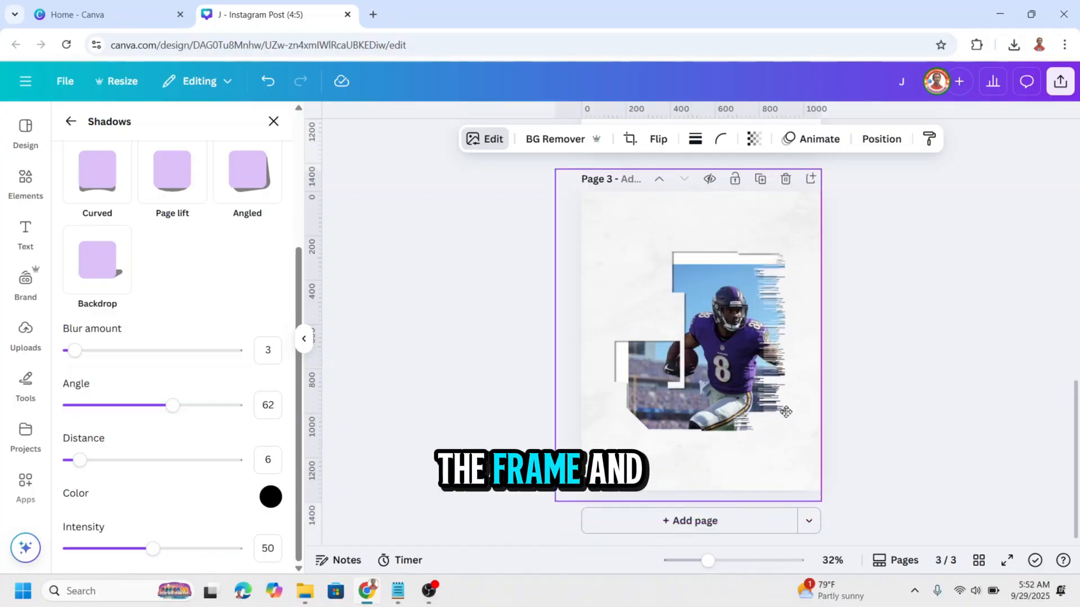
left_click(700, 331)
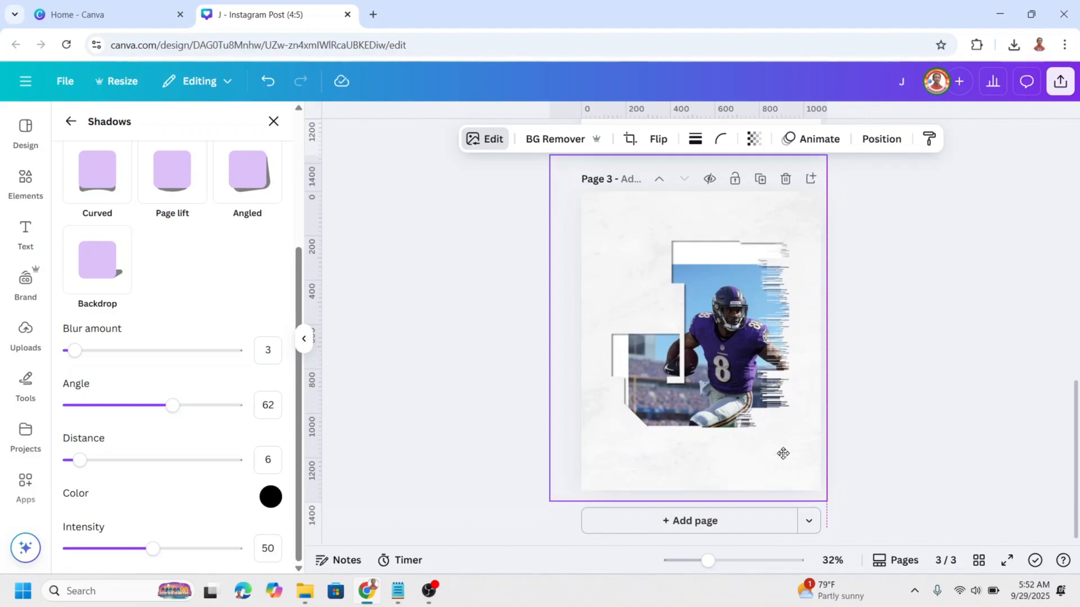
- Select the football photo layer in Position > Layers and reposition it inside the J cutout
left_click(881, 138)
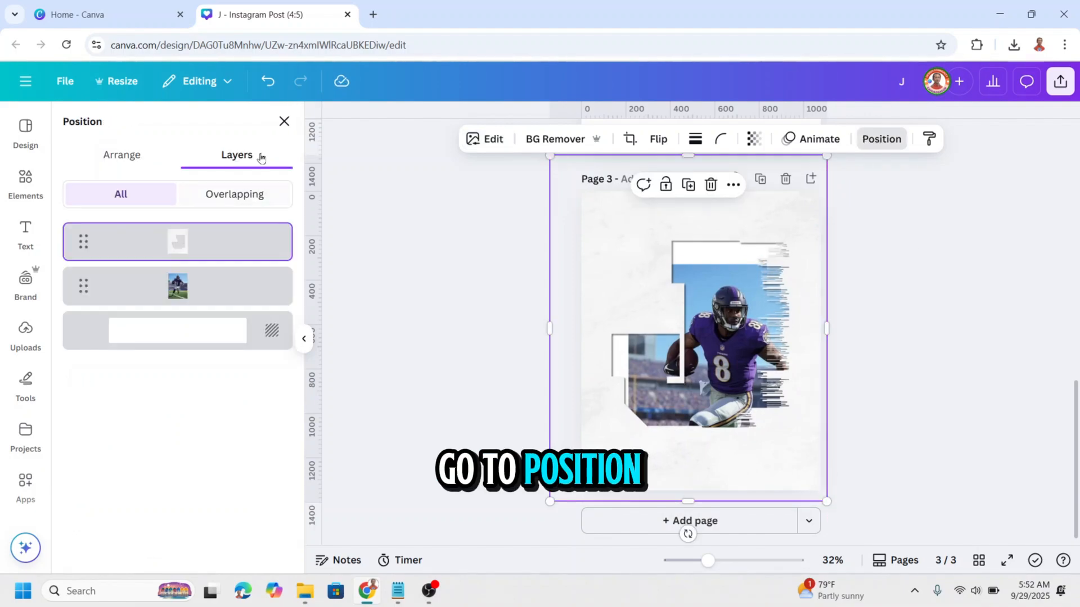
left_click(178, 286)
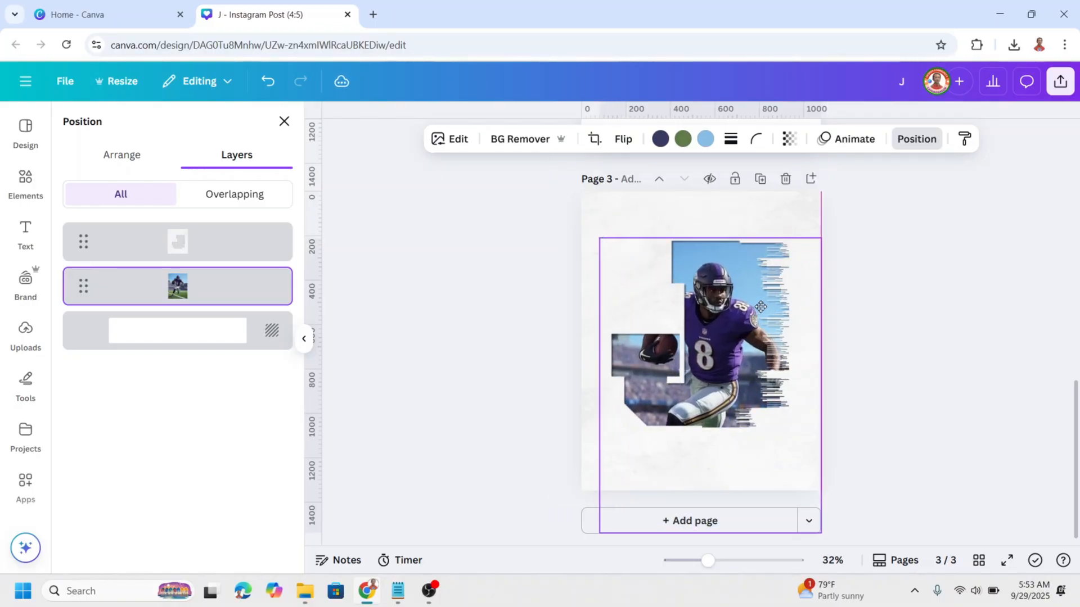
left_click(25, 335)
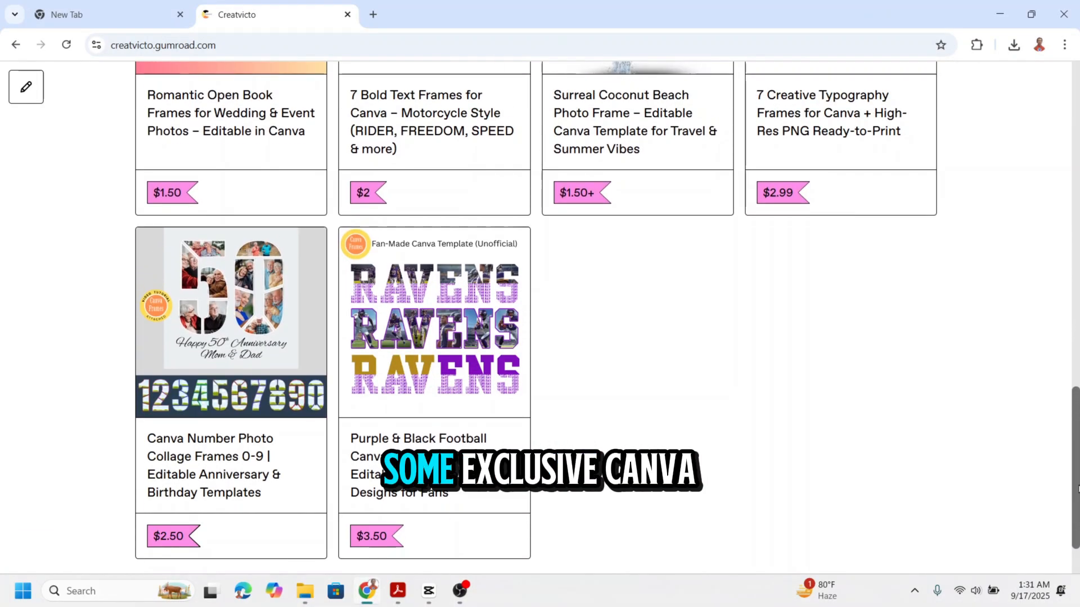
scroll("up", 3)
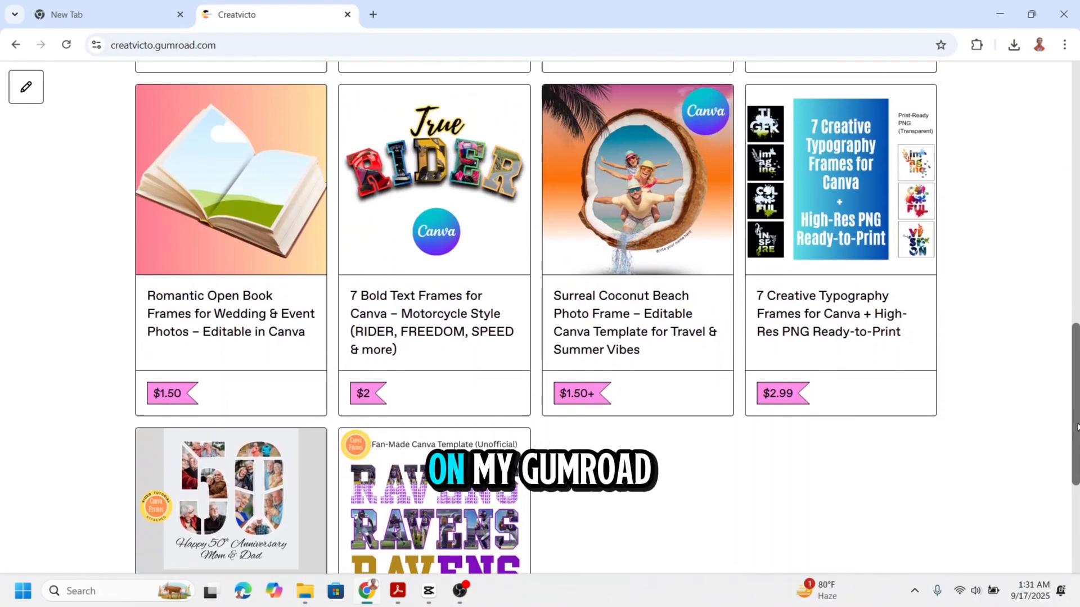
scroll("up", 3)
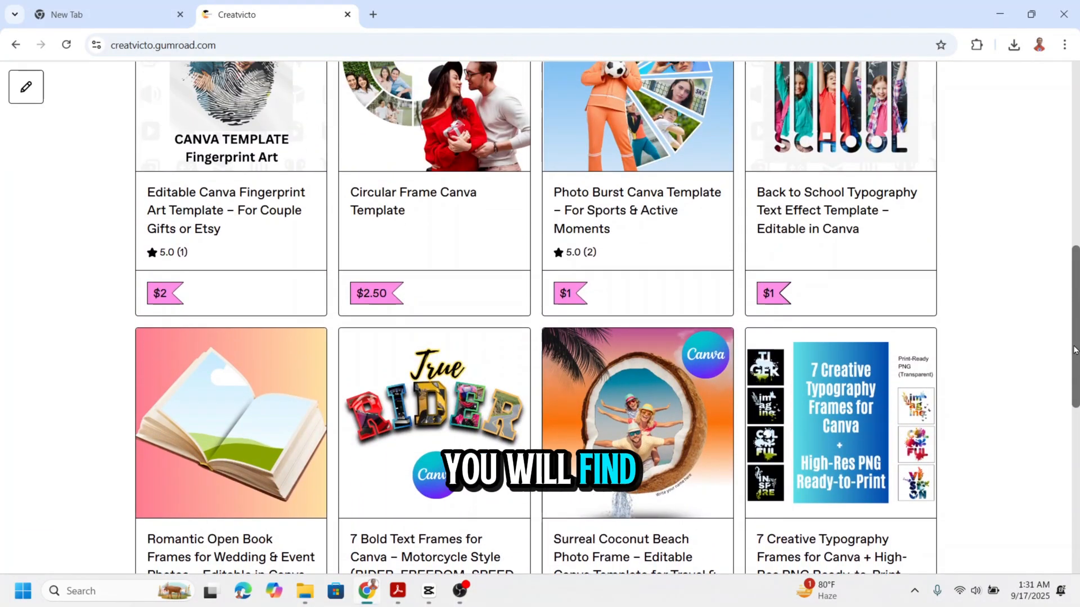
scroll("up", 3)
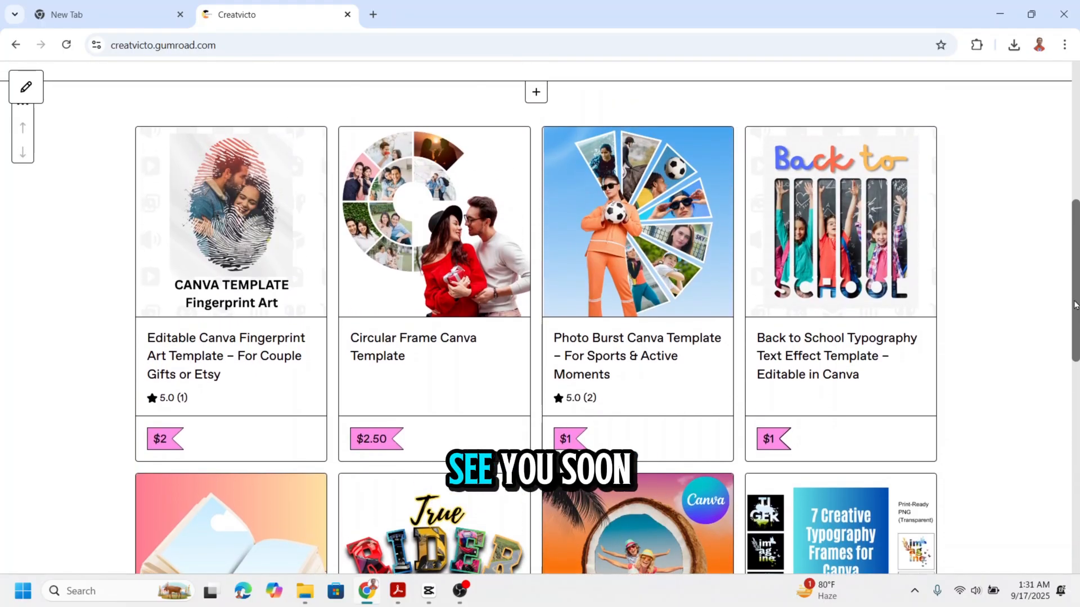